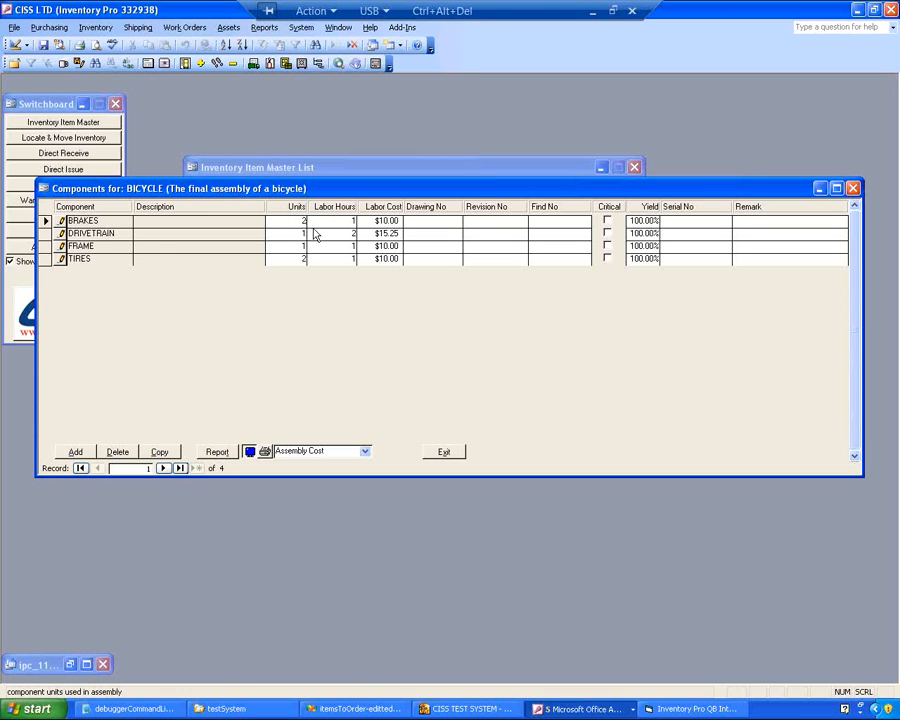
pyautogui.moveTo(396, 198)
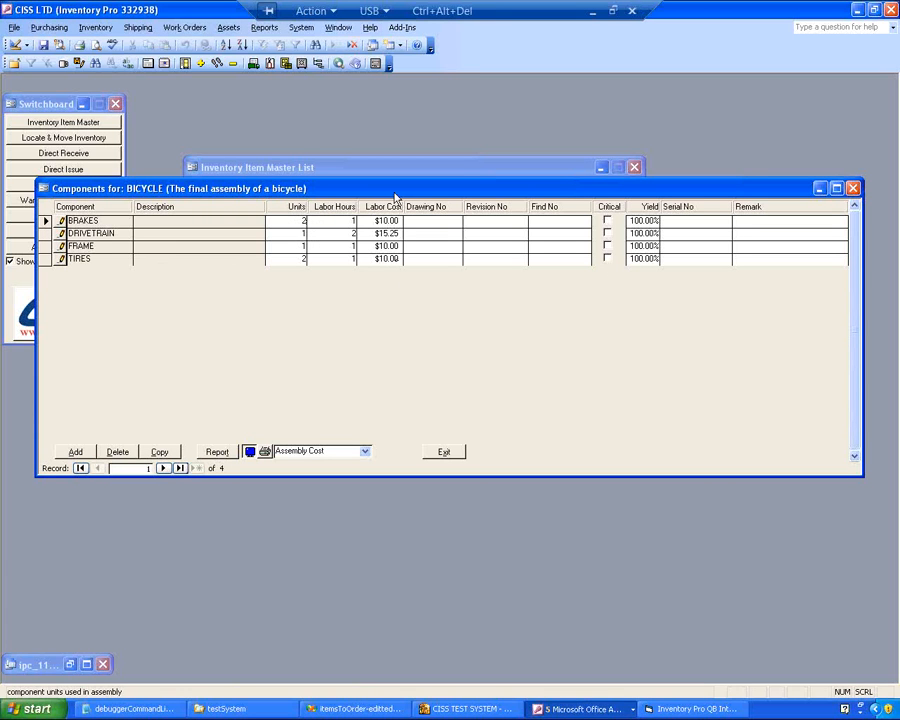
# - Review the DRIVETRAIN sub-components, then close both component lists and the Inventory Item Master List
pyautogui.click(386, 232)
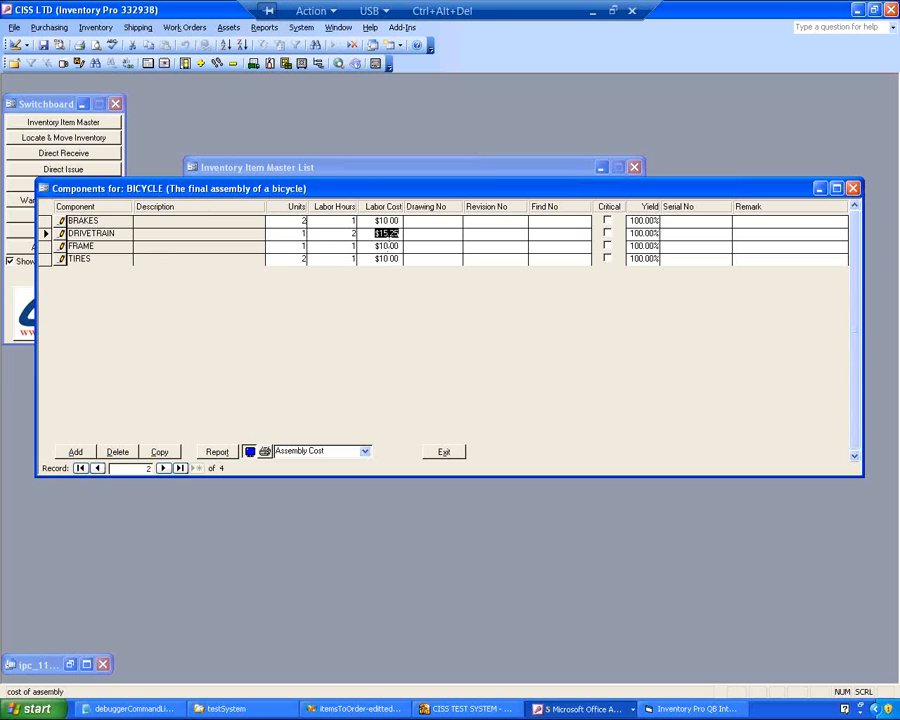
pyautogui.moveTo(328, 372)
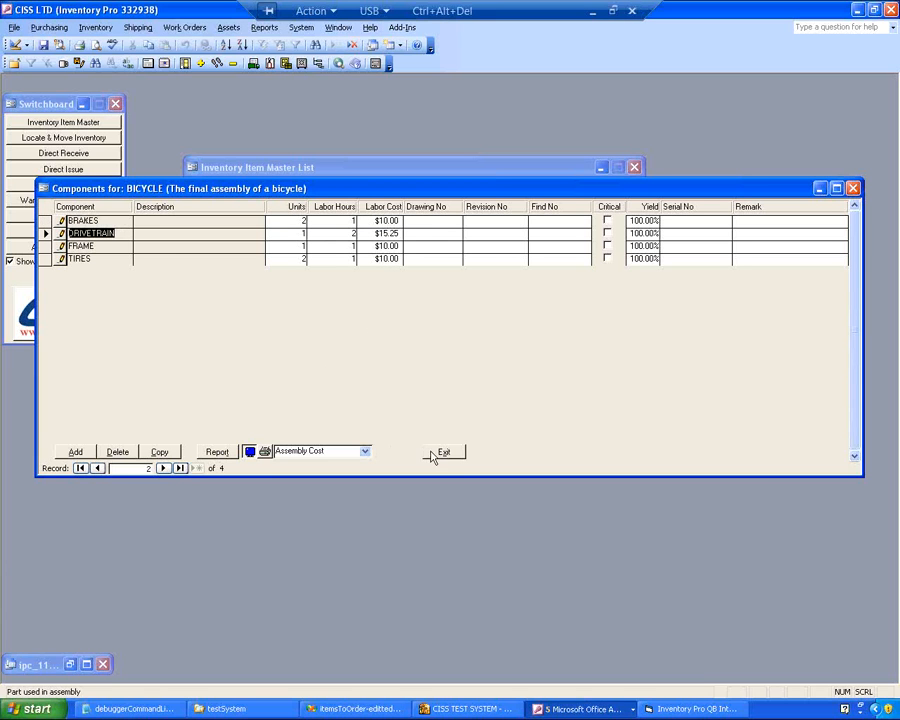
pyautogui.click(444, 452)
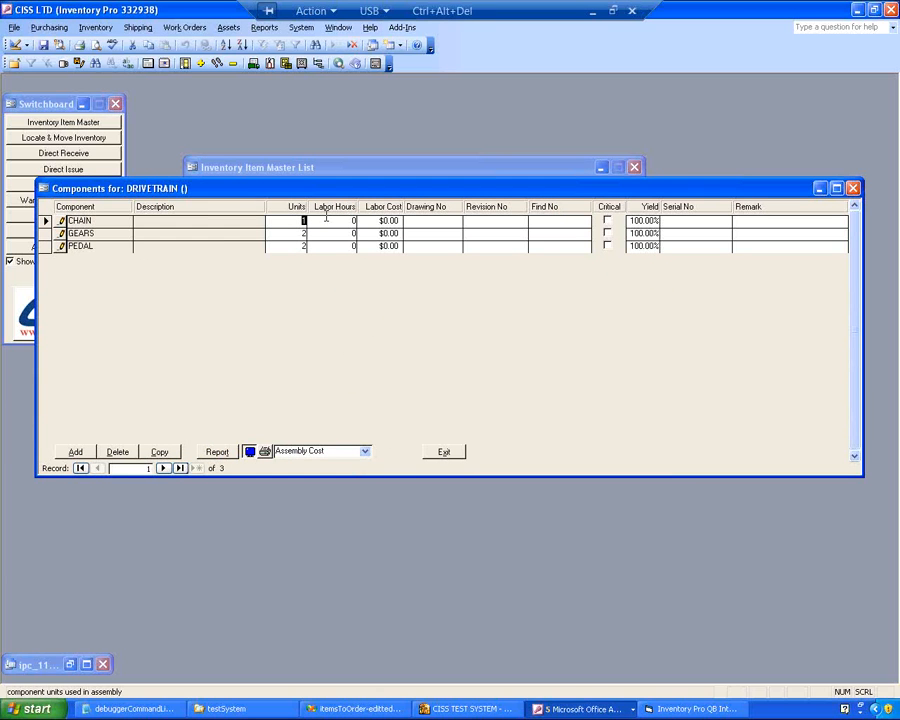
pyautogui.click(180, 468)
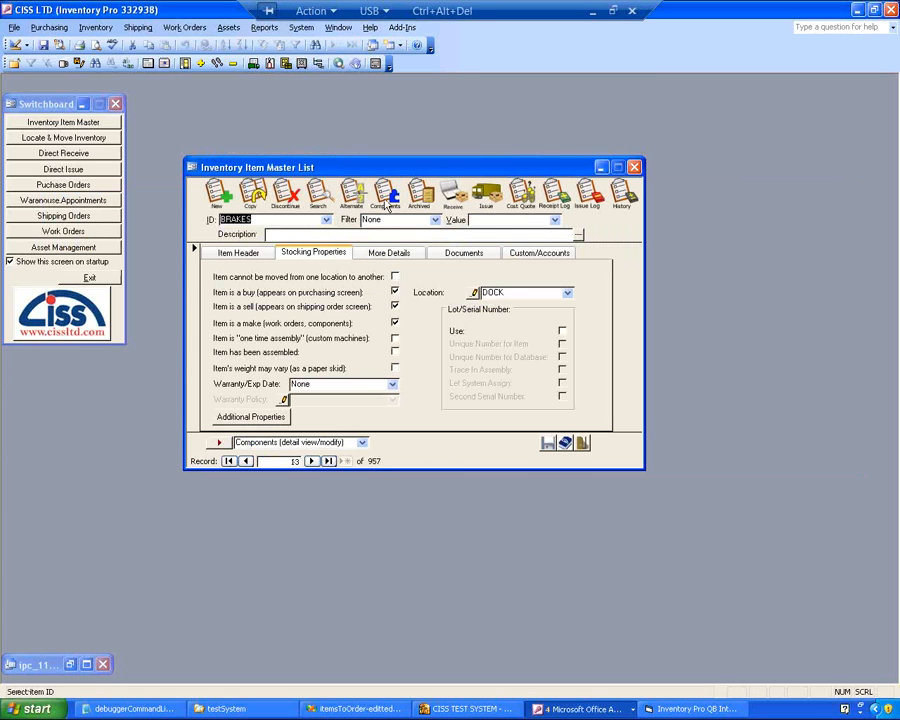
pyautogui.click(218, 442)
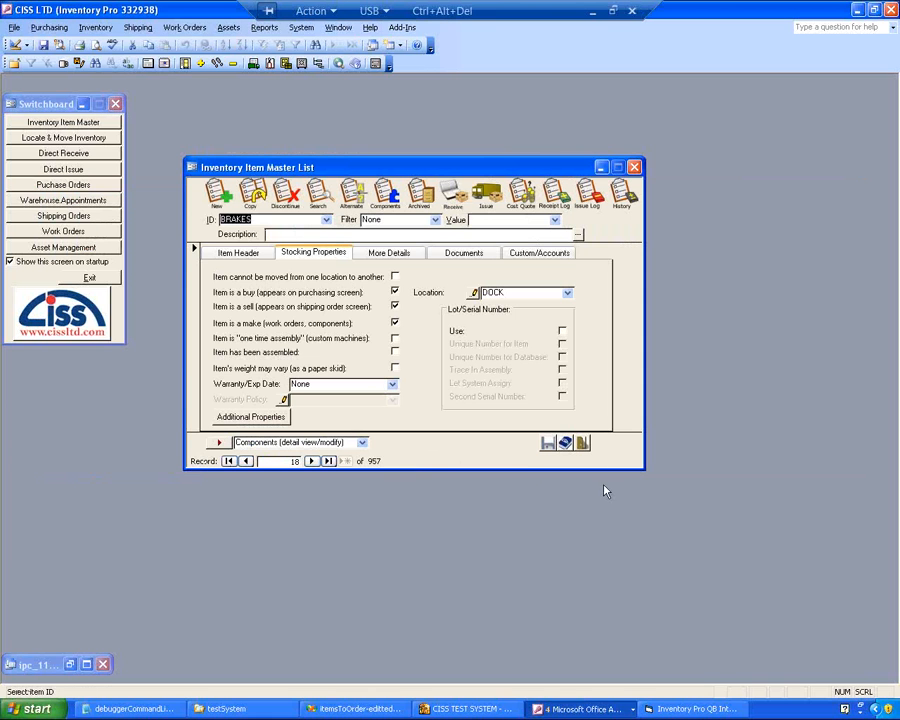
pyautogui.click(634, 168)
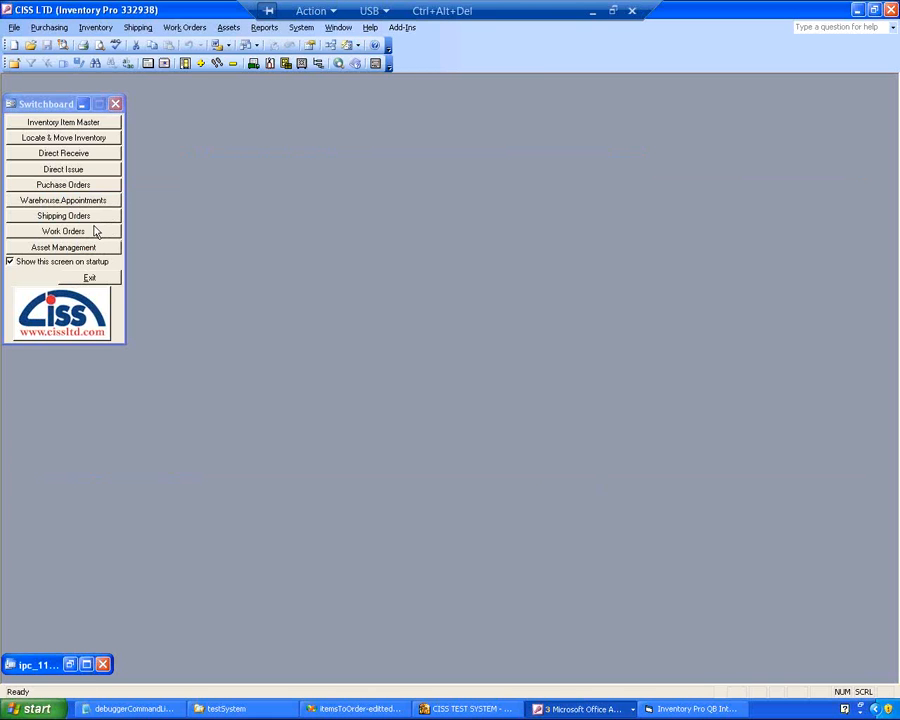
# - Create a new work order, set its status to Open (approved), and show its Parts list
pyautogui.click(64, 232)
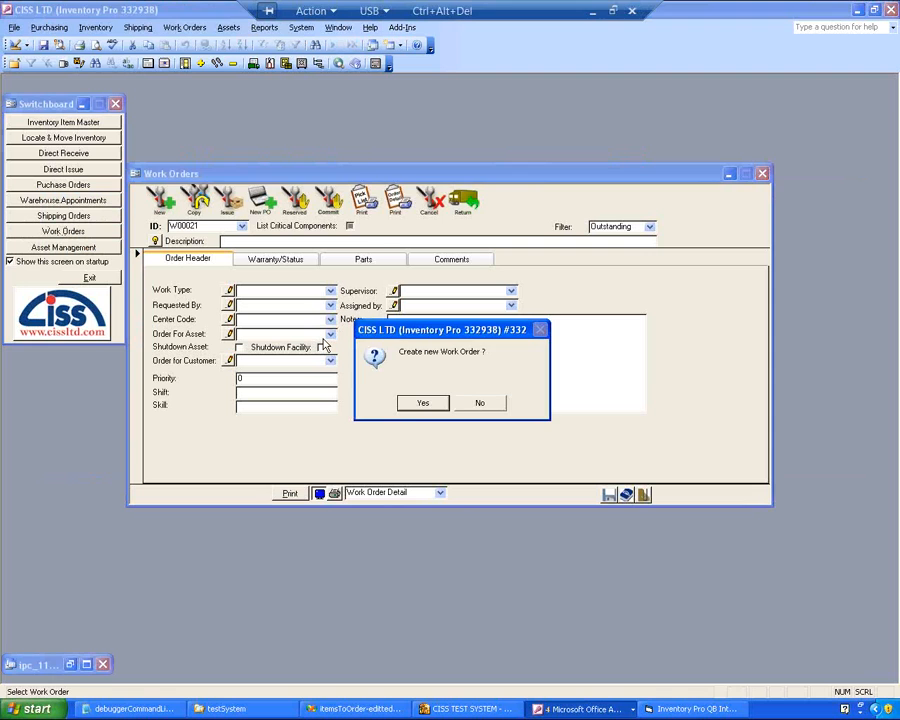
pyautogui.click(422, 402)
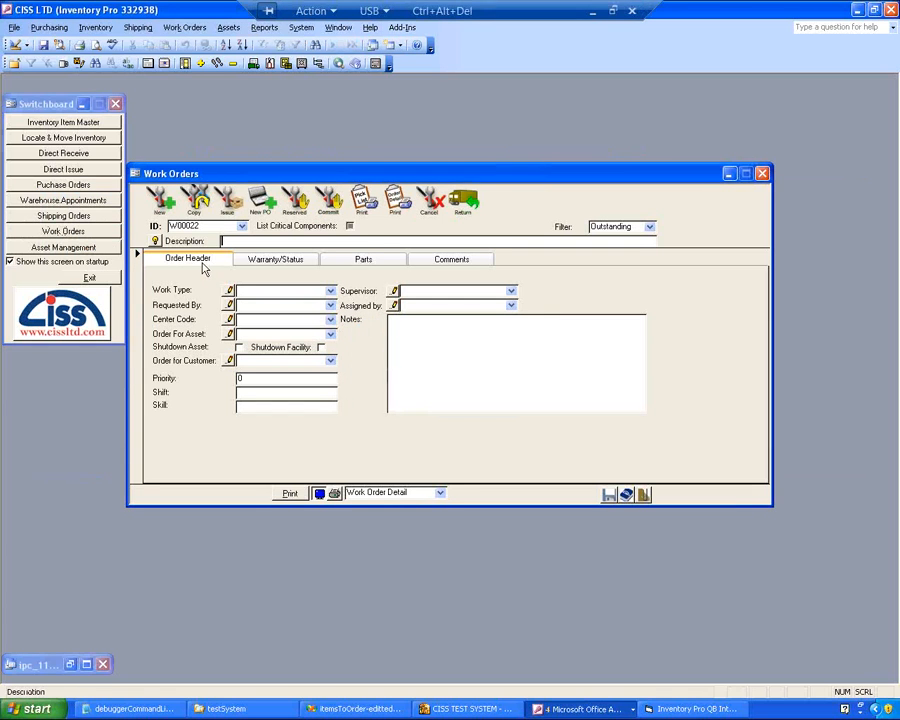
pyautogui.click(276, 260)
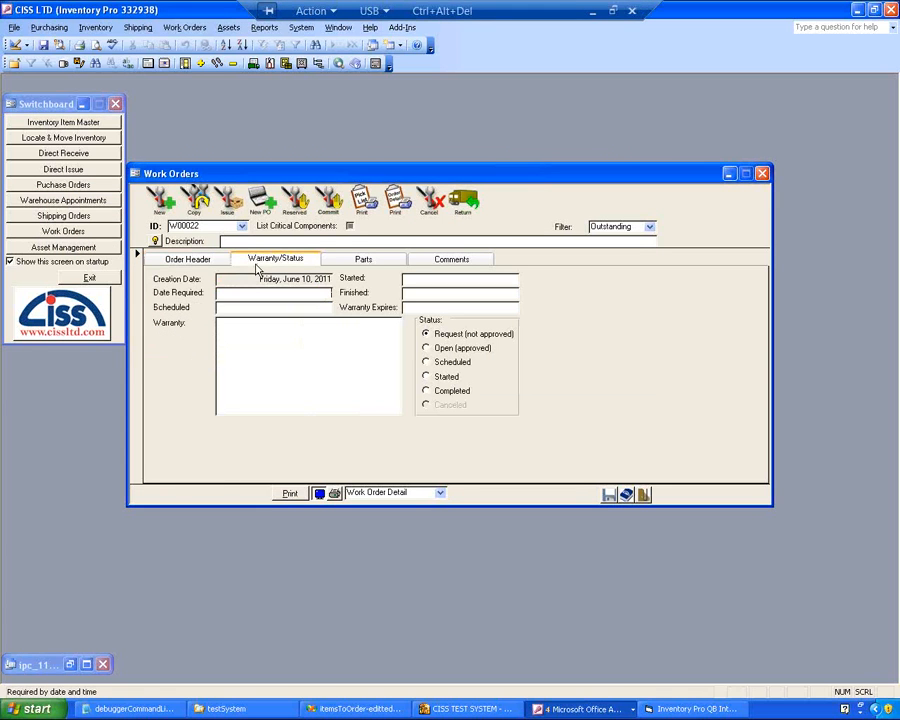
pyautogui.moveTo(224, 284)
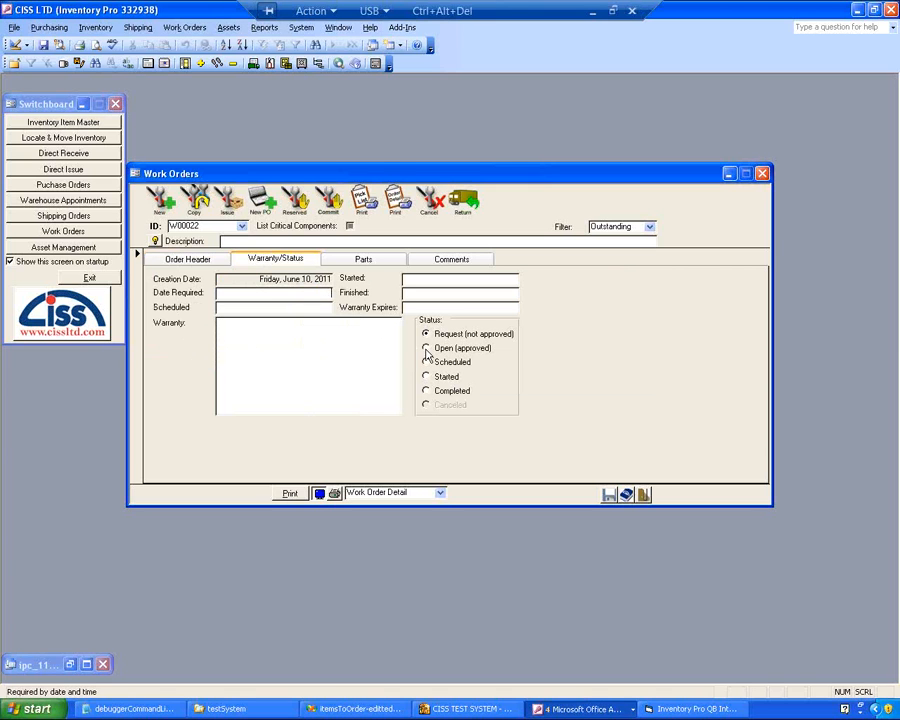
pyautogui.click(428, 348)
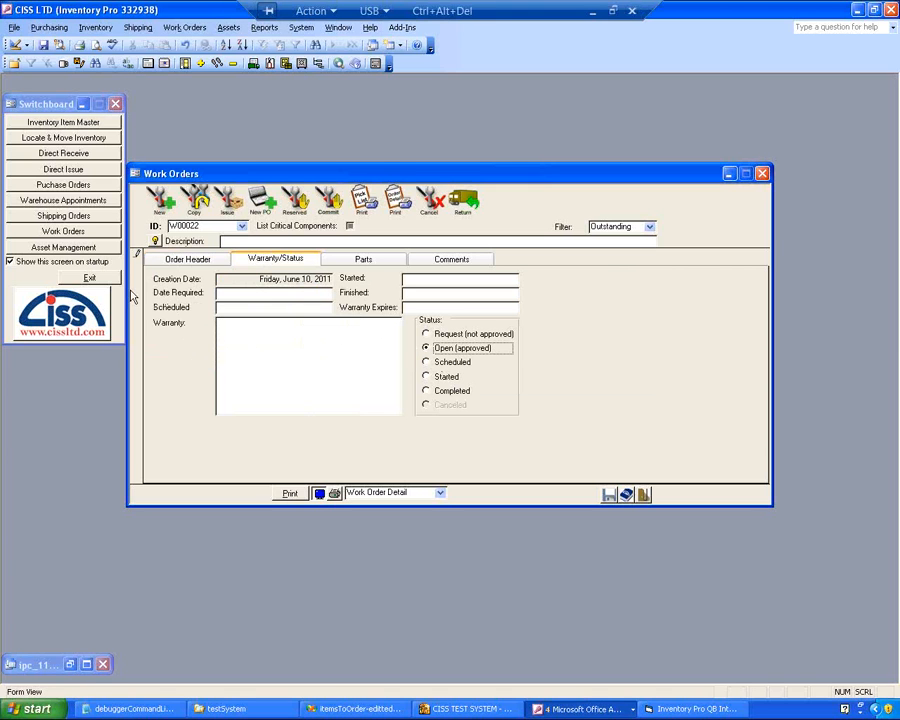
pyautogui.click(364, 260)
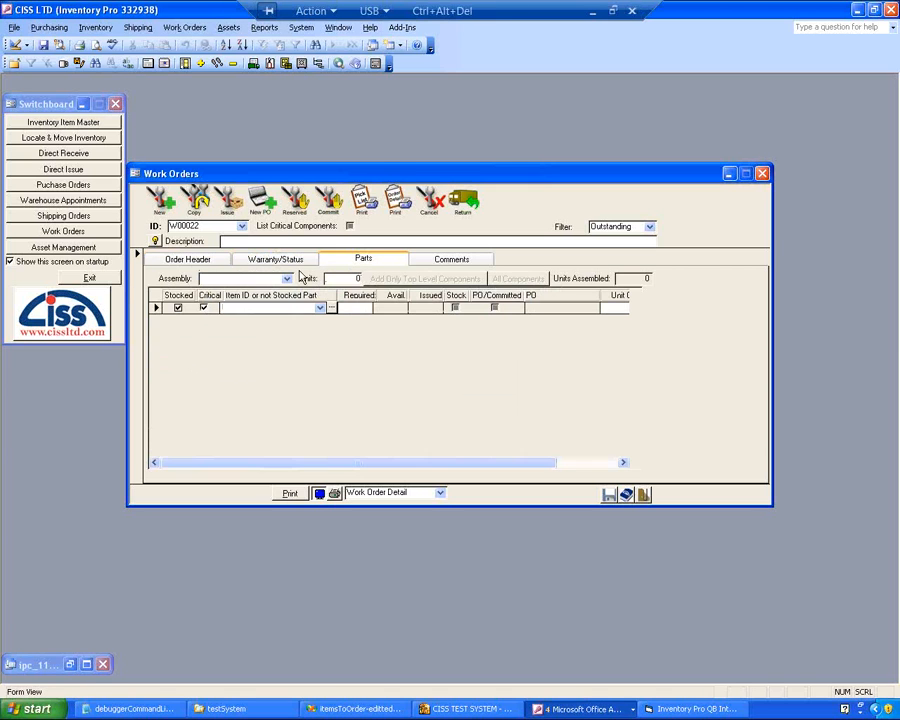
# - Add BICYCLE's top-level components as parts and expand DRIVETRAIN into its sub-parts
pyautogui.click(288, 278)
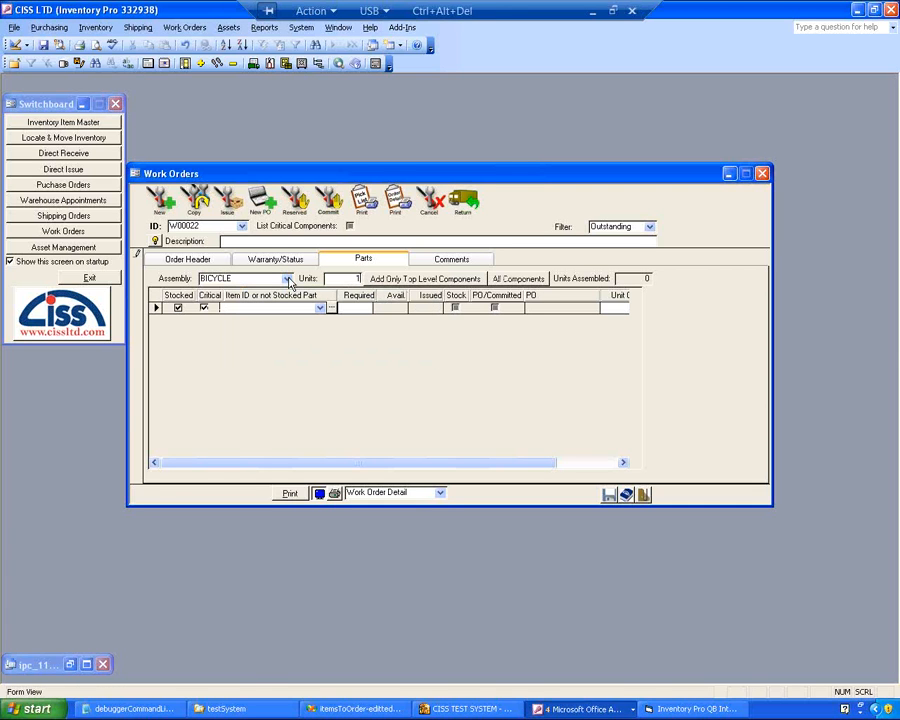
pyautogui.click(424, 280)
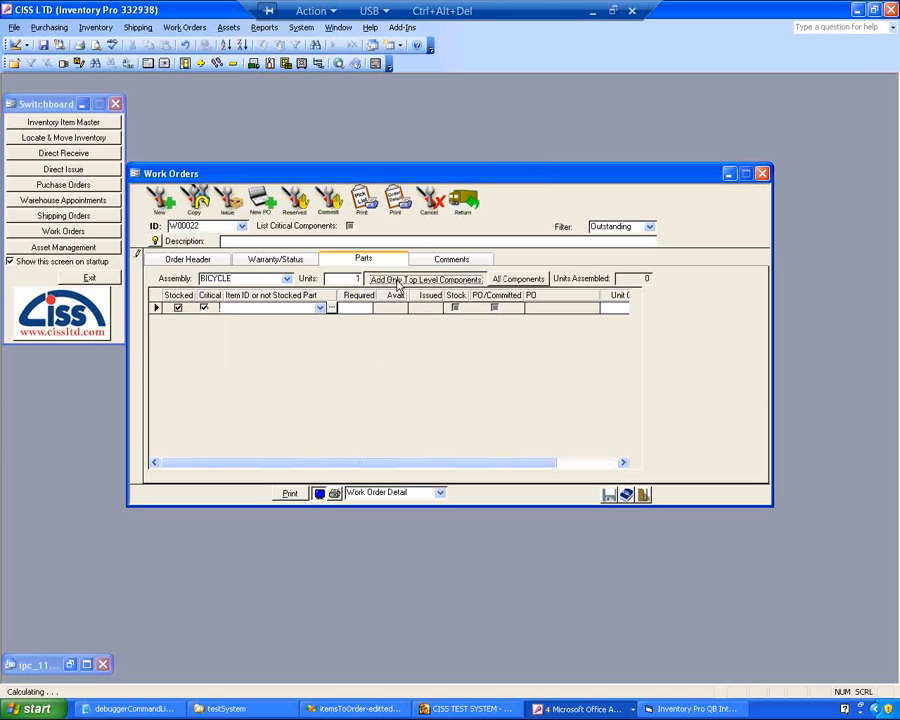
pyautogui.click(428, 280)
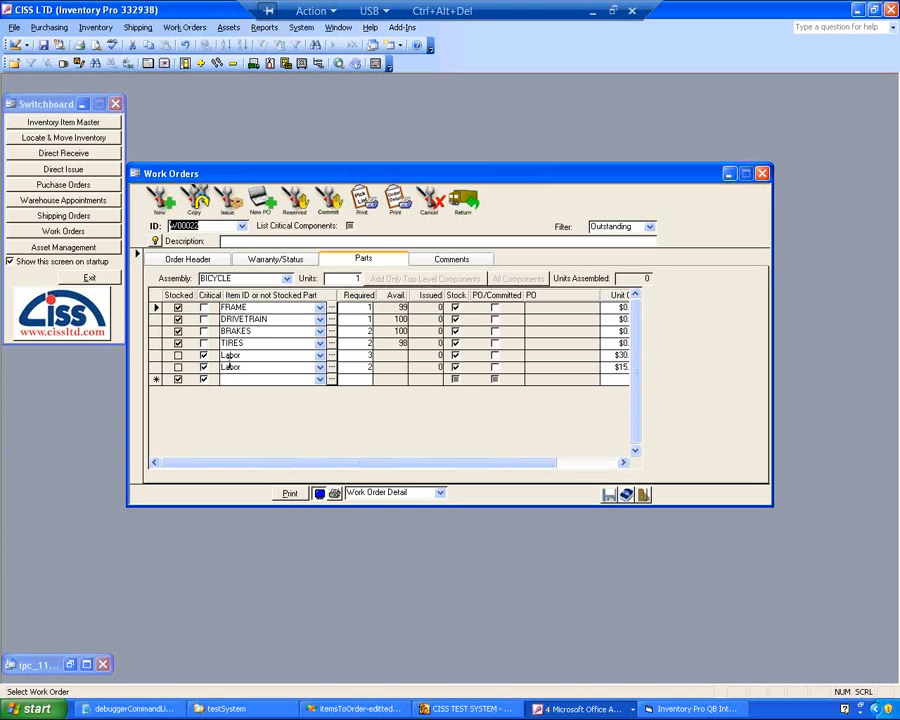
pyautogui.click(244, 318)
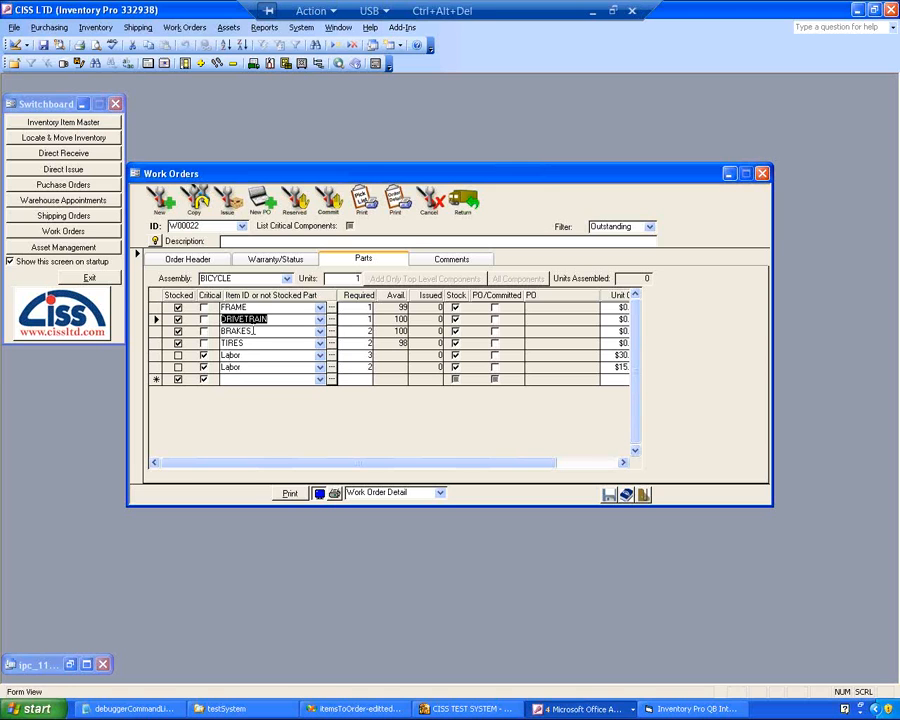
pyautogui.click(380, 332)
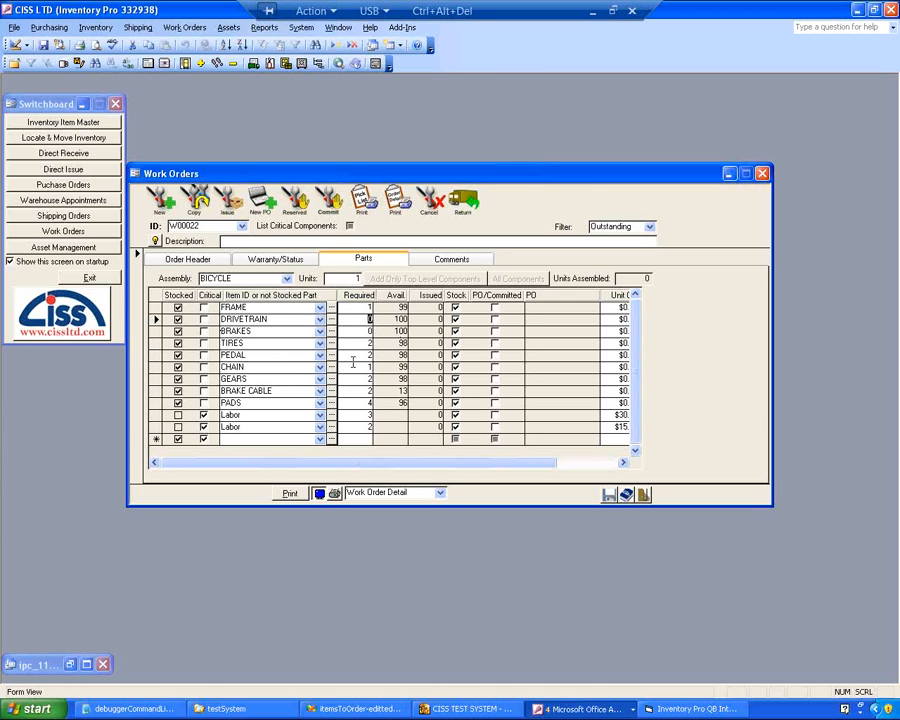
pyautogui.click(368, 378)
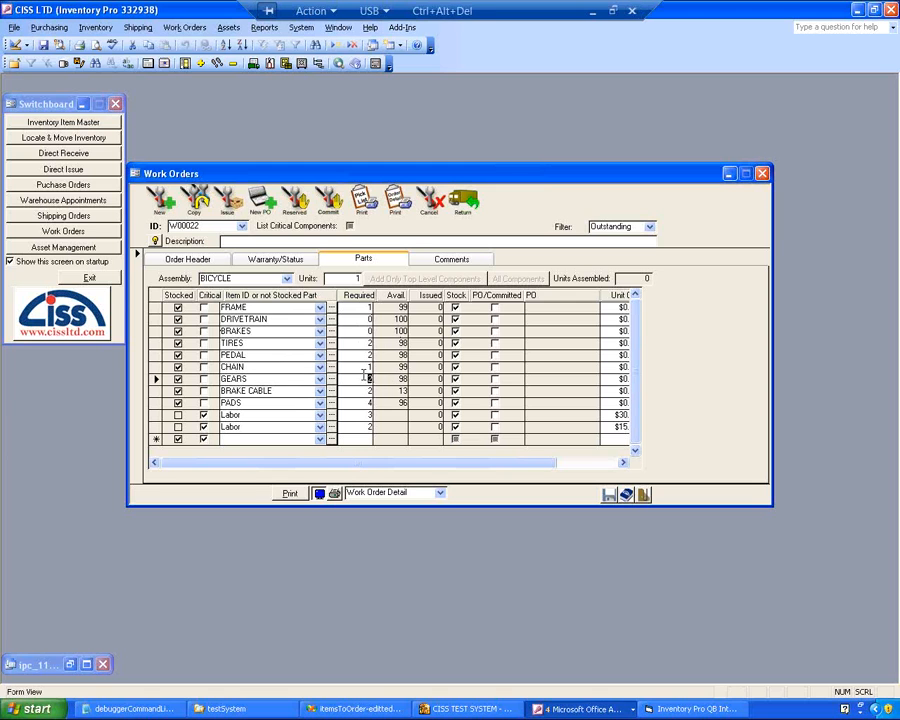
pyautogui.click(368, 356)
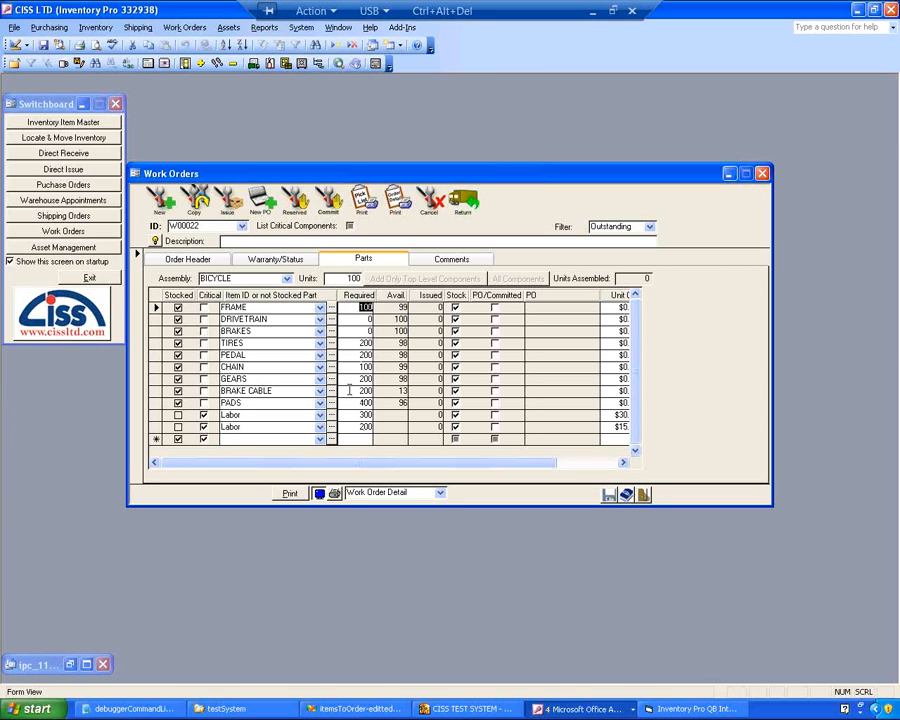
# - With 100 units required, generate purchase orders for the parts in short supply
pyautogui.click(364, 344)
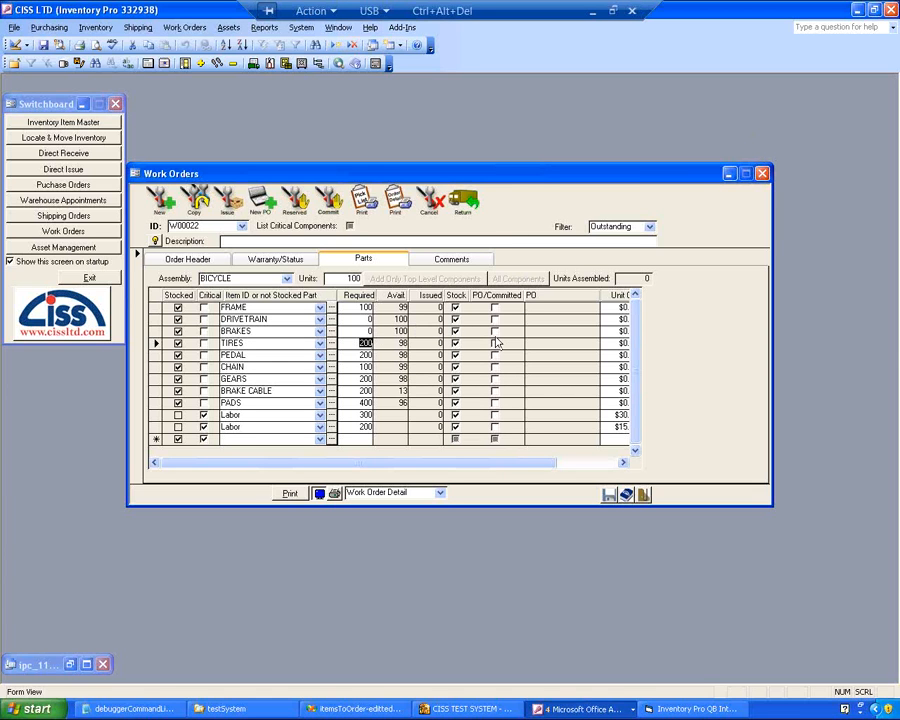
pyautogui.click(456, 308)
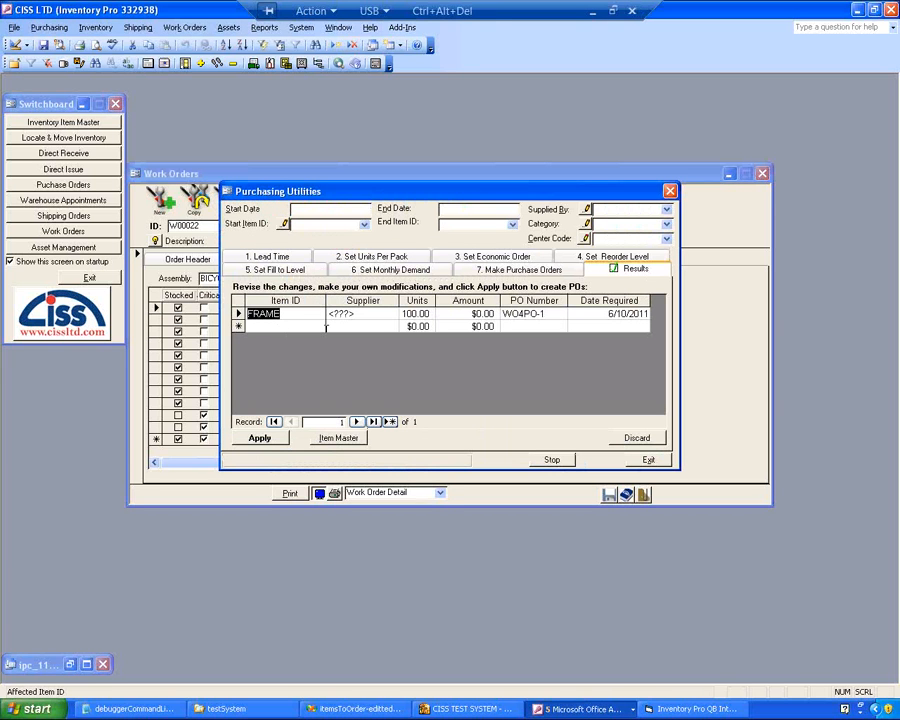
pyautogui.moveTo(290, 424)
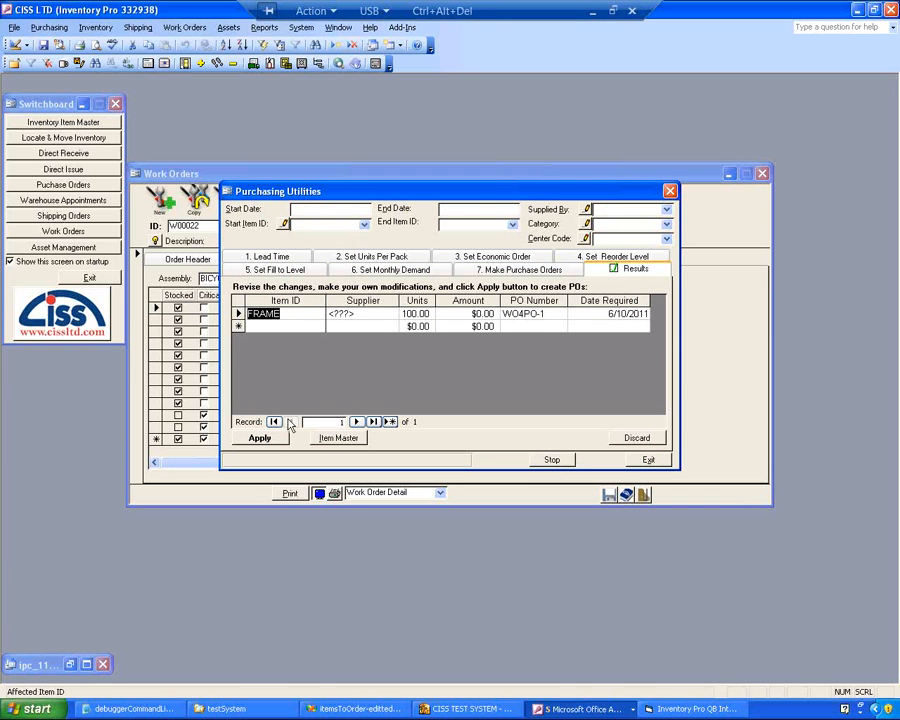
# - Apply the proposed FRAME purchase order and acknowledge the orders-created message
pyautogui.click(260, 438)
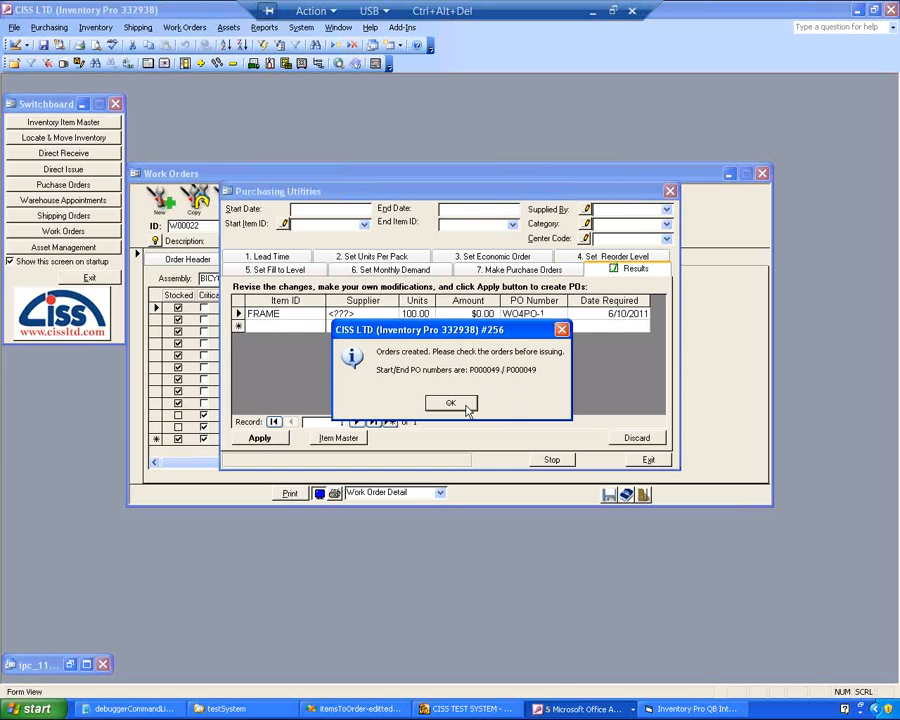
pyautogui.click(450, 402)
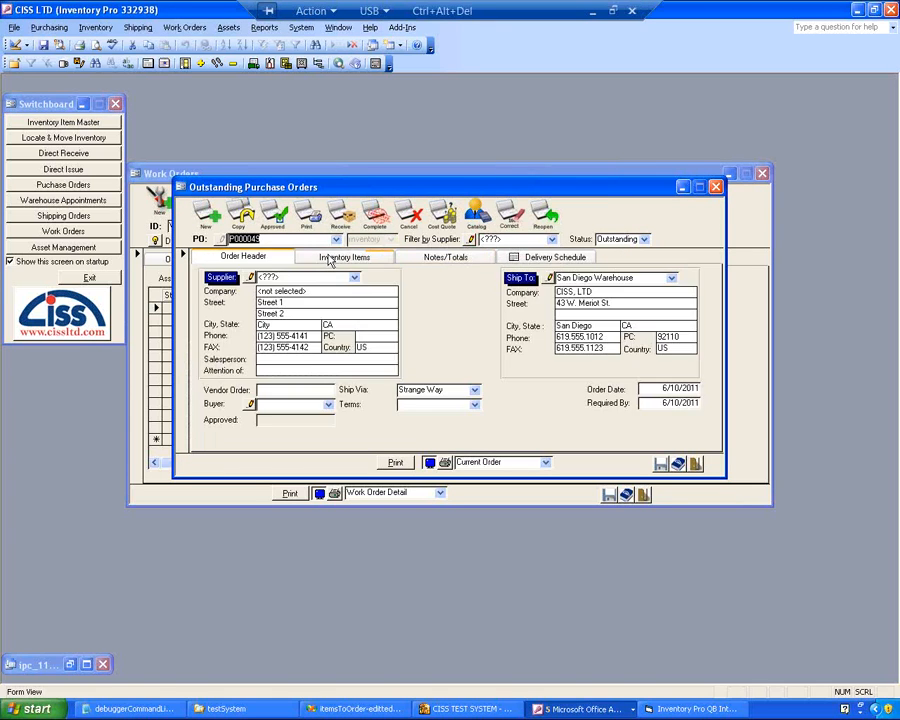
# - Review P000049's 100-unit FRAME line and its totals with the related work order
pyautogui.click(344, 256)
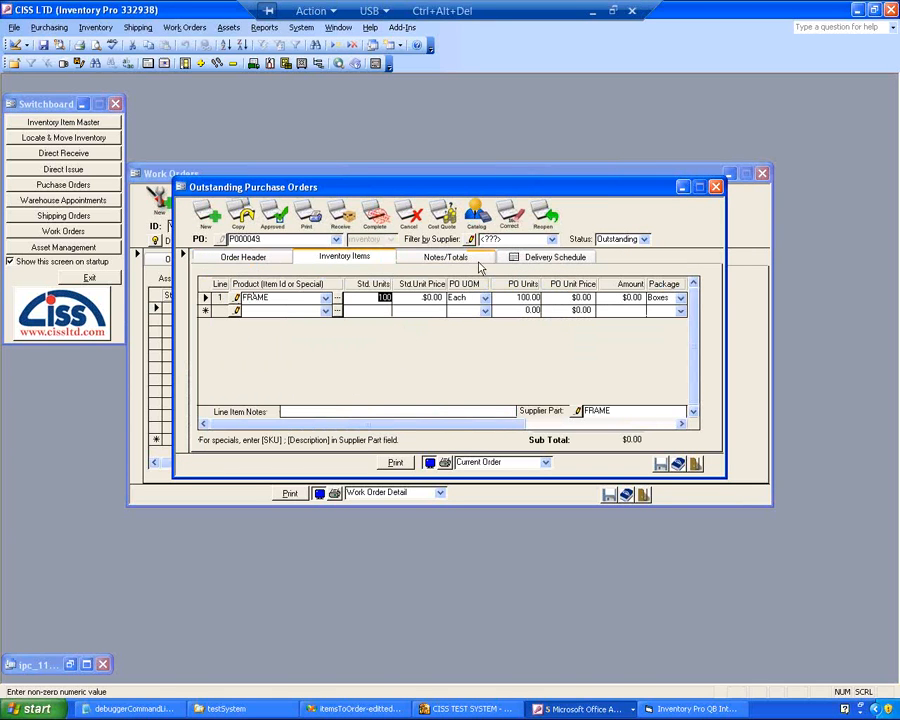
pyautogui.click(444, 256)
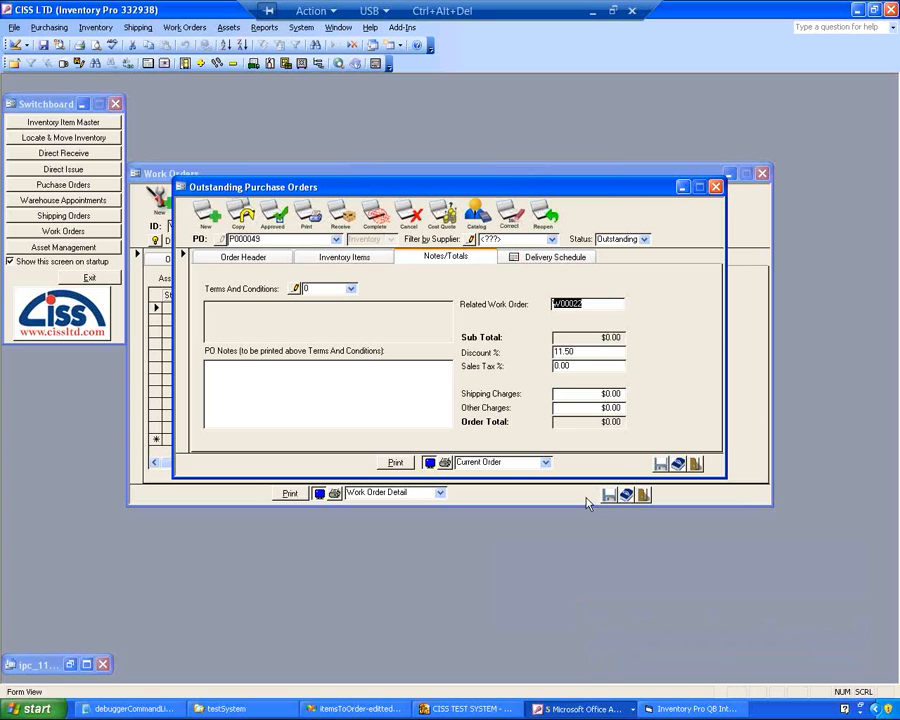
pyautogui.moveTo(748, 132)
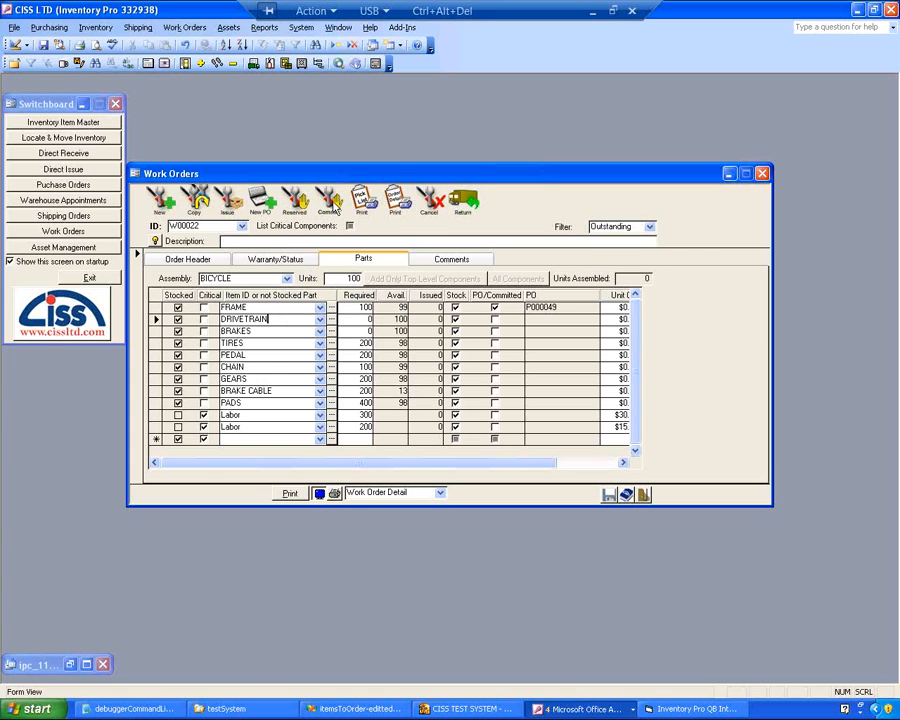
# - Open the commit-items list for work order W00022
pyautogui.click(328, 200)
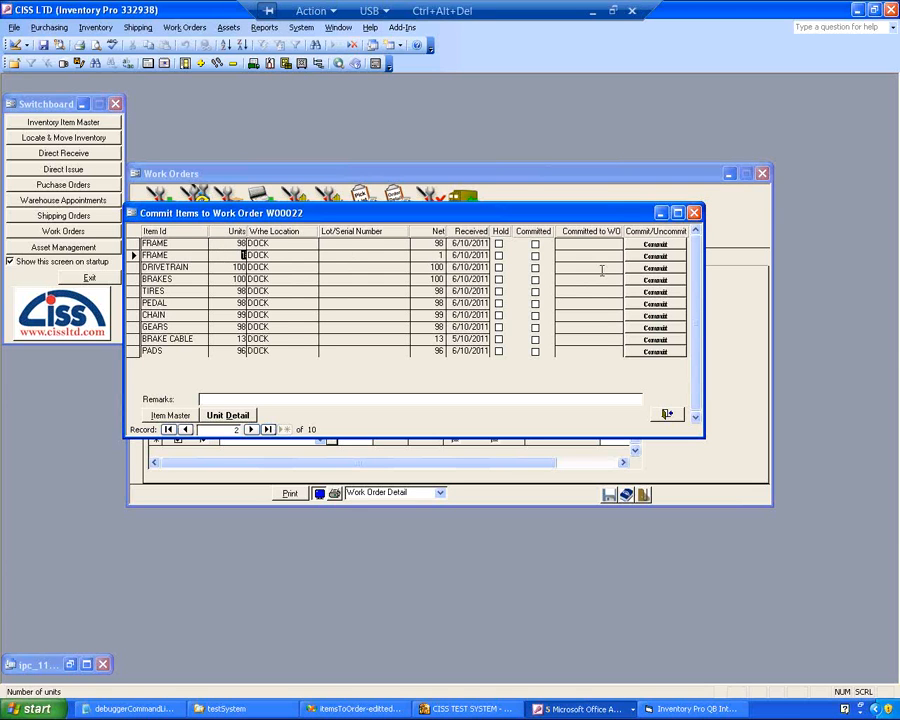
pyautogui.click(534, 256)
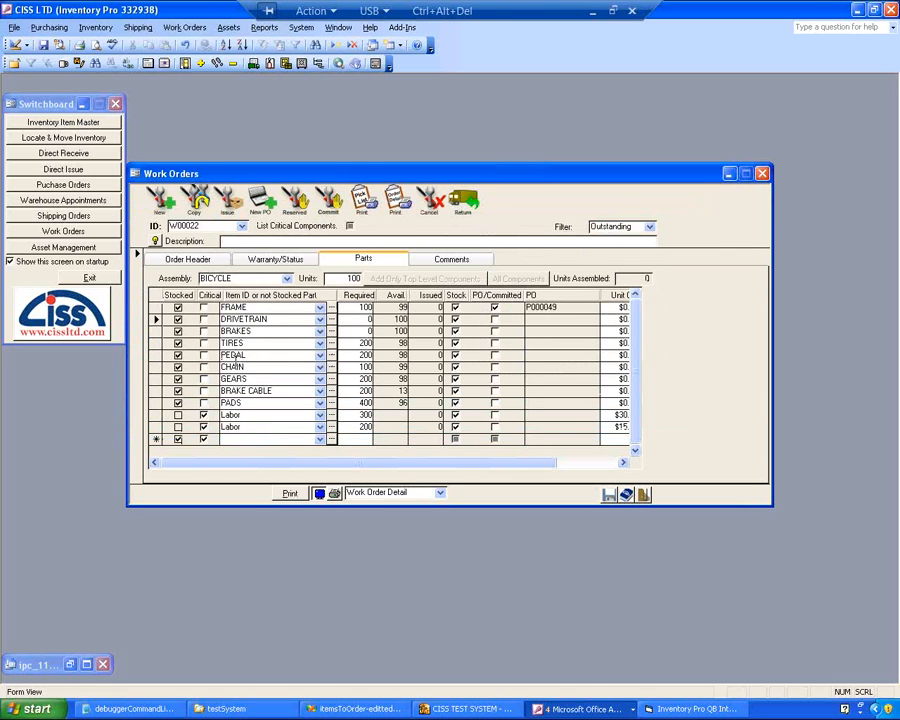
pyautogui.click(232, 356)
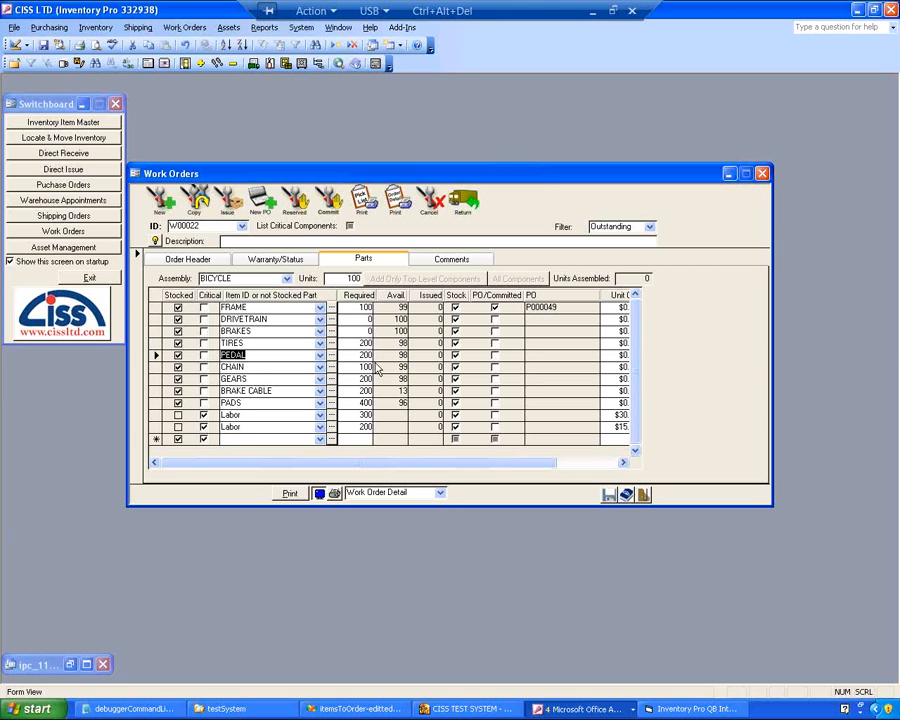
pyautogui.moveTo(392, 368)
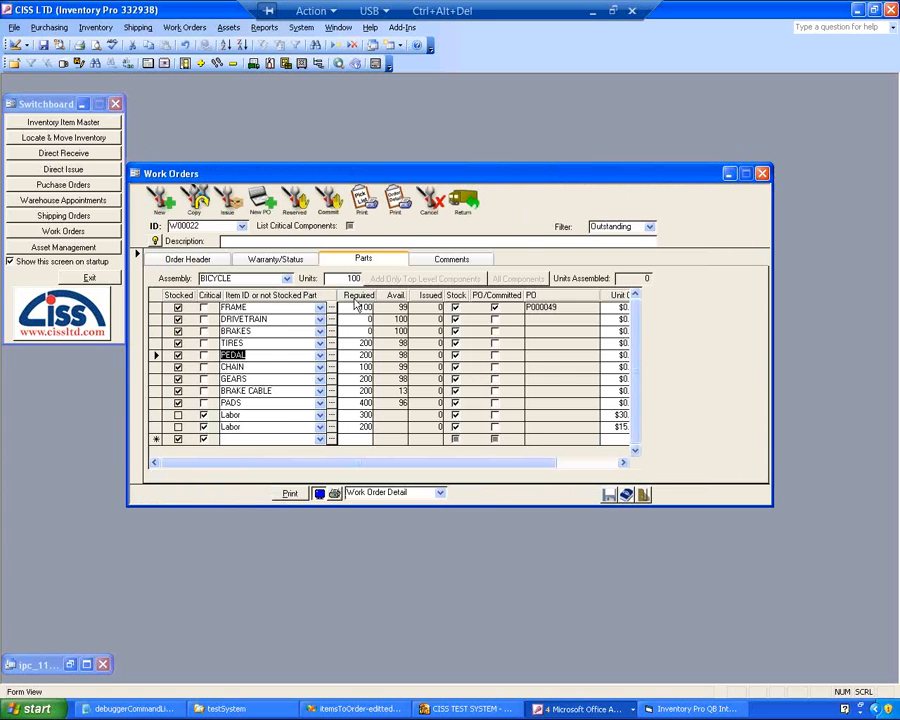
# - Mark the stocked parts as Committed to W00022 and close the Commit Items window
pyautogui.click(328, 200)
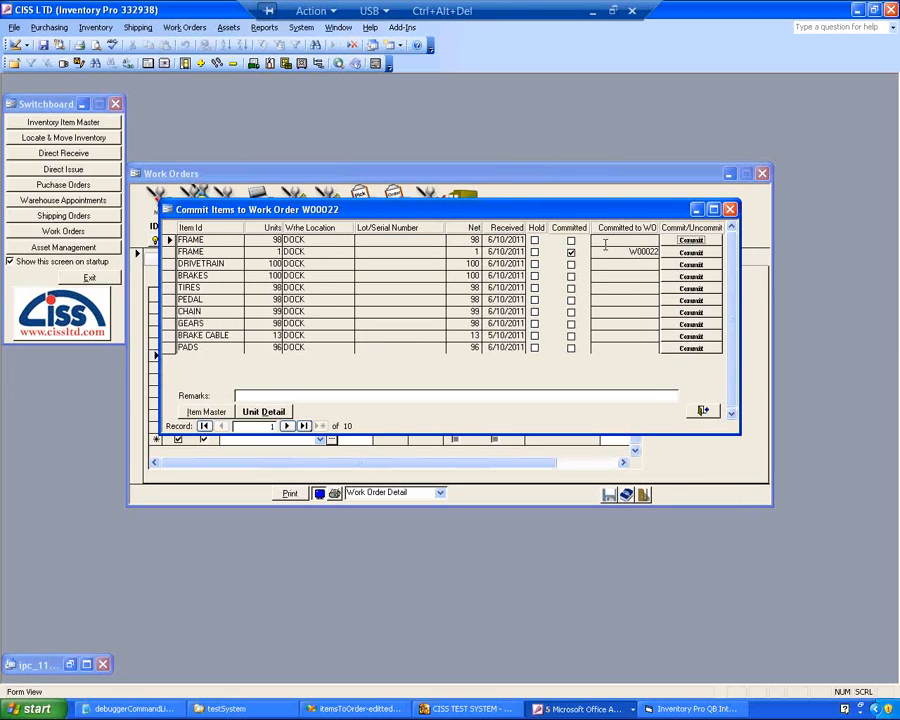
pyautogui.click(690, 252)
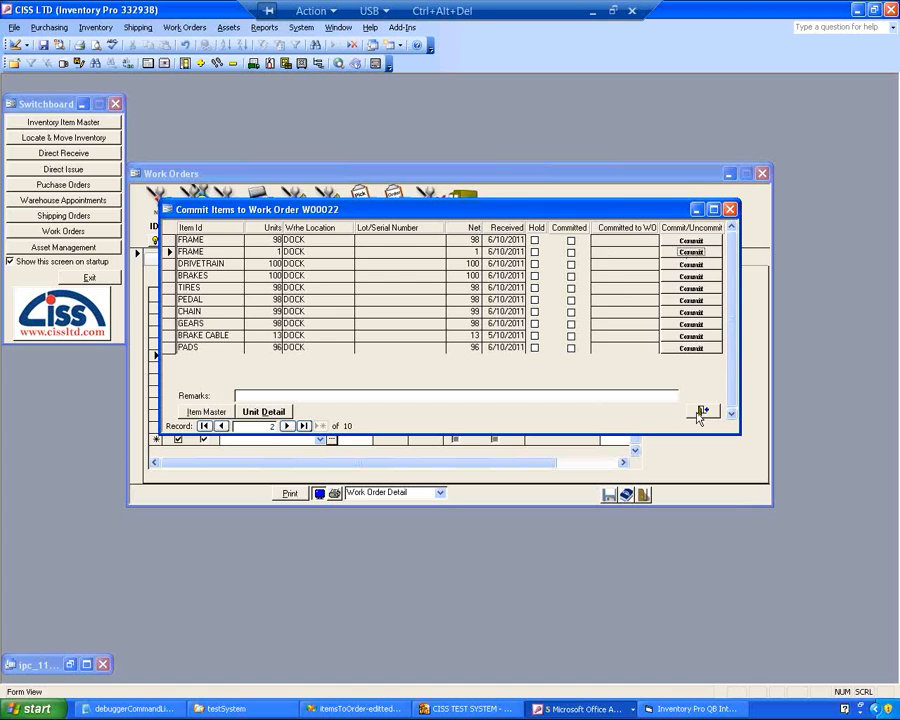
pyautogui.click(728, 210)
pyautogui.write('1')
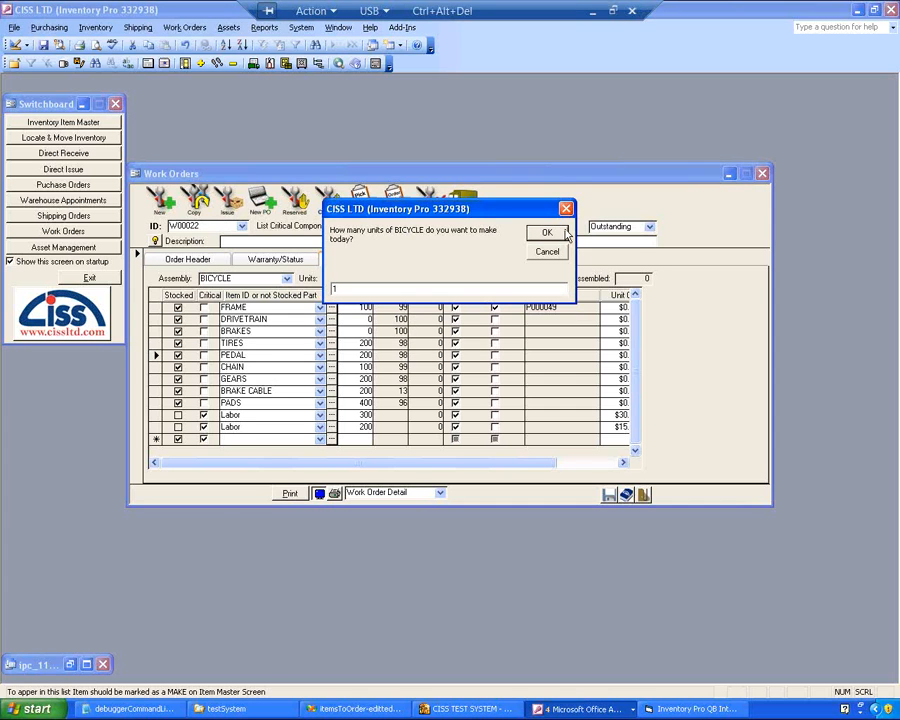
# - Confirm one bicycle to make, issue its loaded DOCK parts, and close Work Orders
pyautogui.click(546, 232)
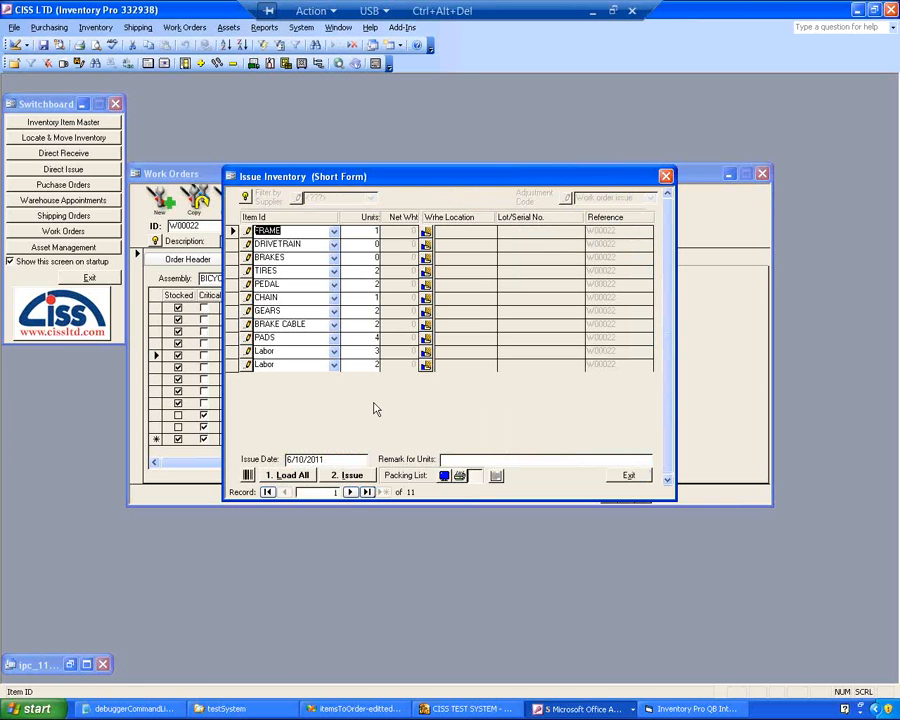
pyautogui.moveTo(356, 398)
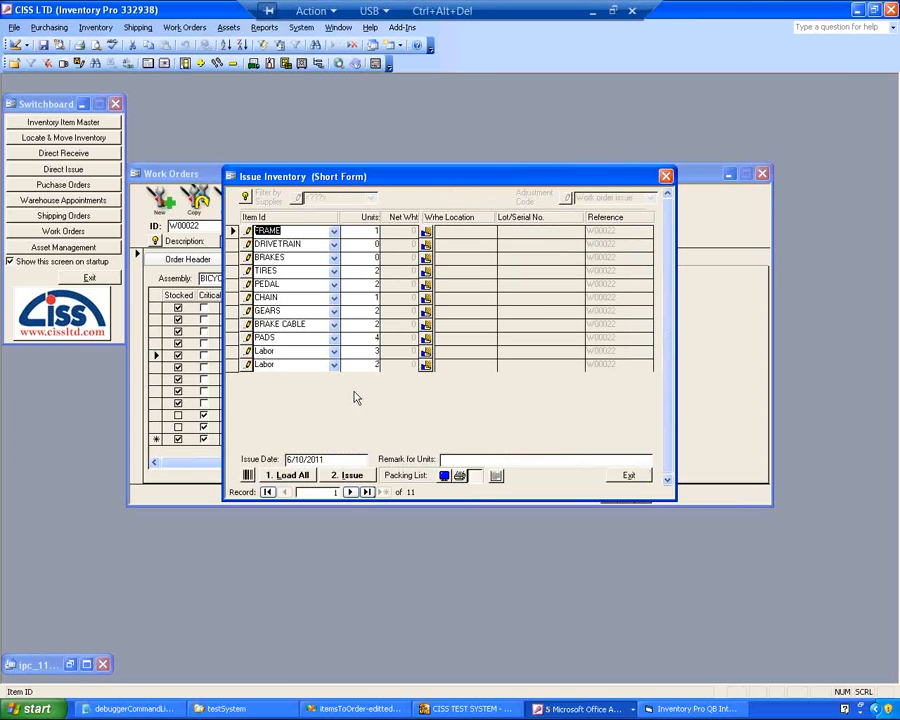
pyautogui.moveTo(304, 476)
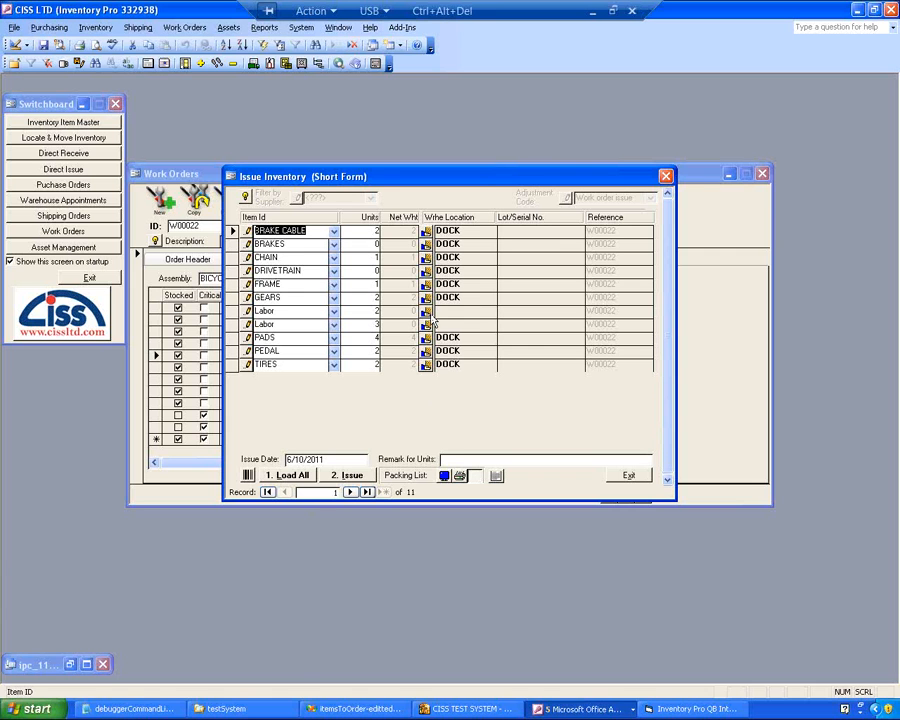
pyautogui.click(346, 474)
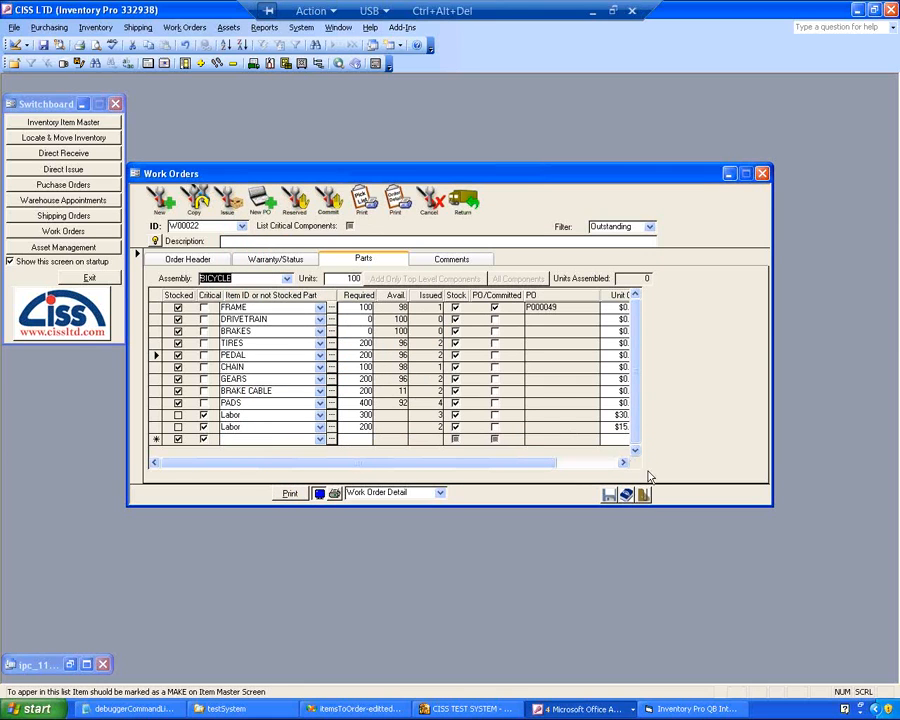
pyautogui.click(762, 172)
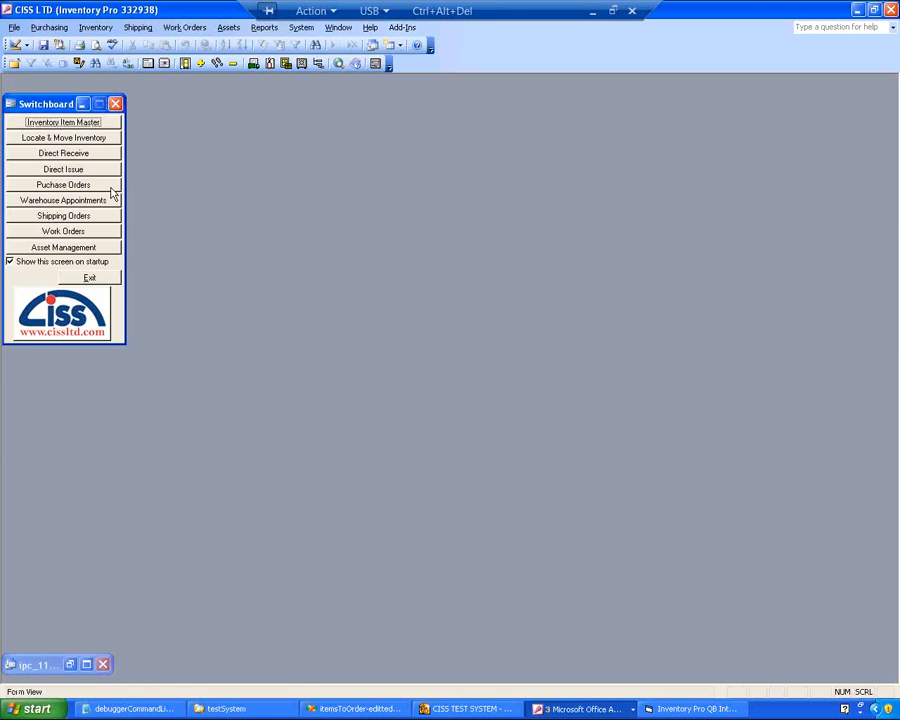
# - Look up the BICYCLE stock on hand in Locate & Move Inventory
pyautogui.click(64, 136)
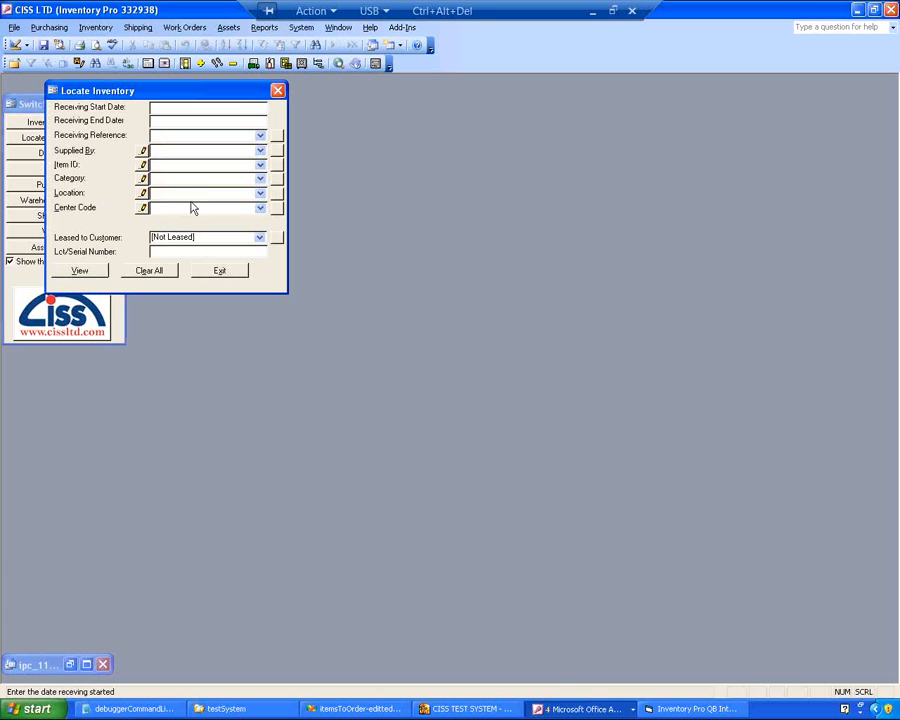
pyautogui.click(260, 164)
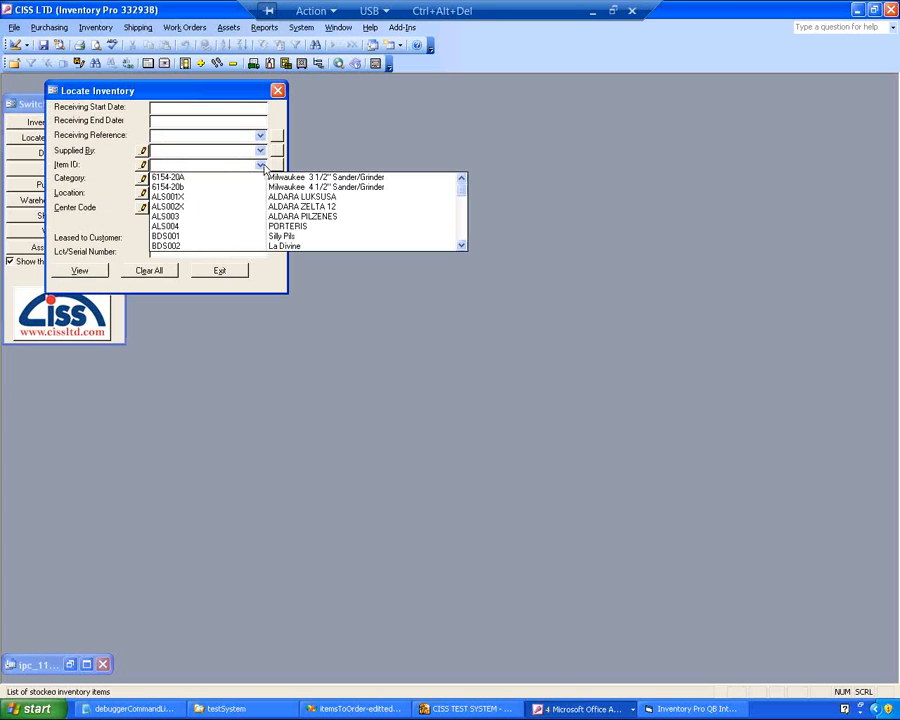
pyautogui.click(80, 270)
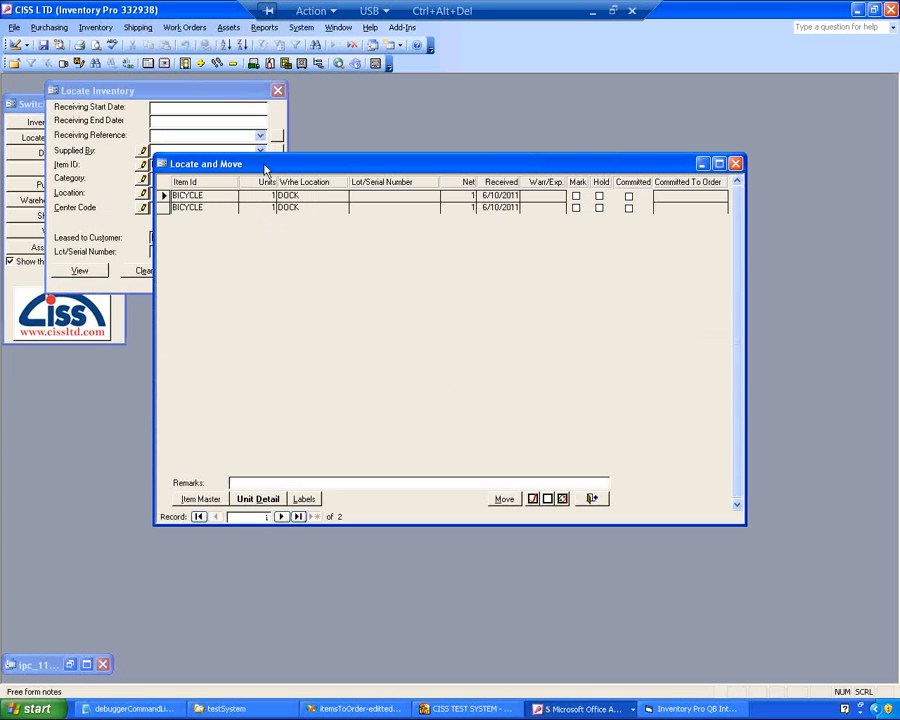
pyautogui.rightClick(500, 196)
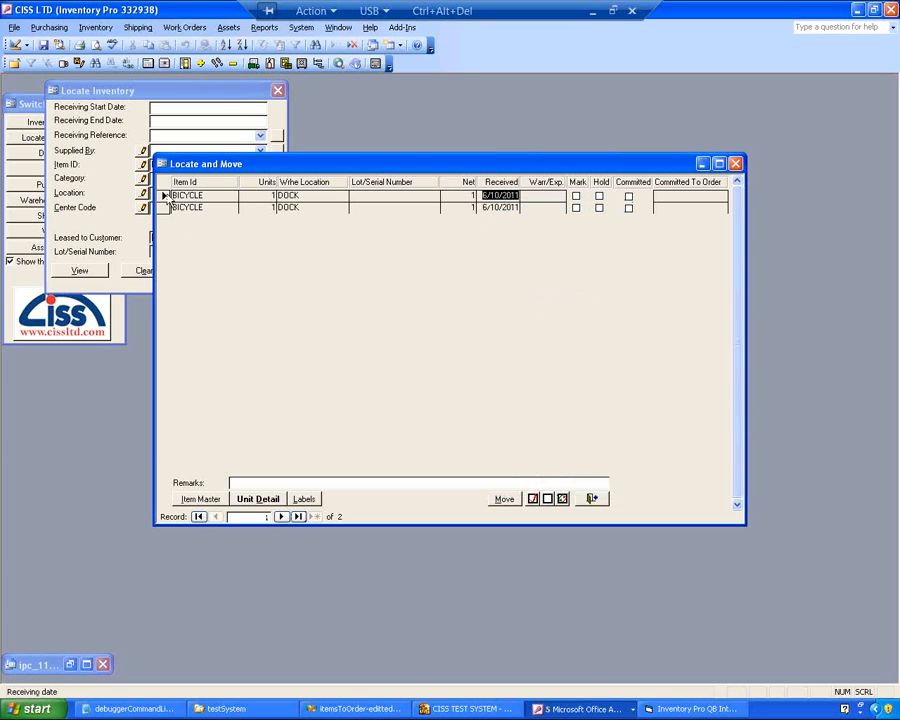
# - View the first bicycle unit's details and its issued BOM components, then close the list
pyautogui.click(256, 498)
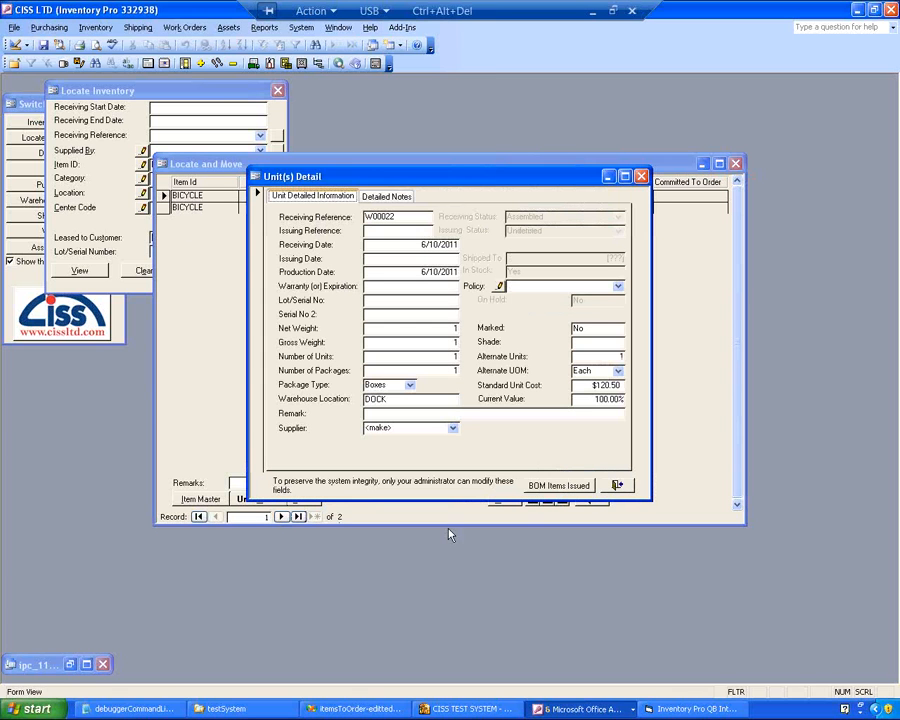
pyautogui.click(398, 216)
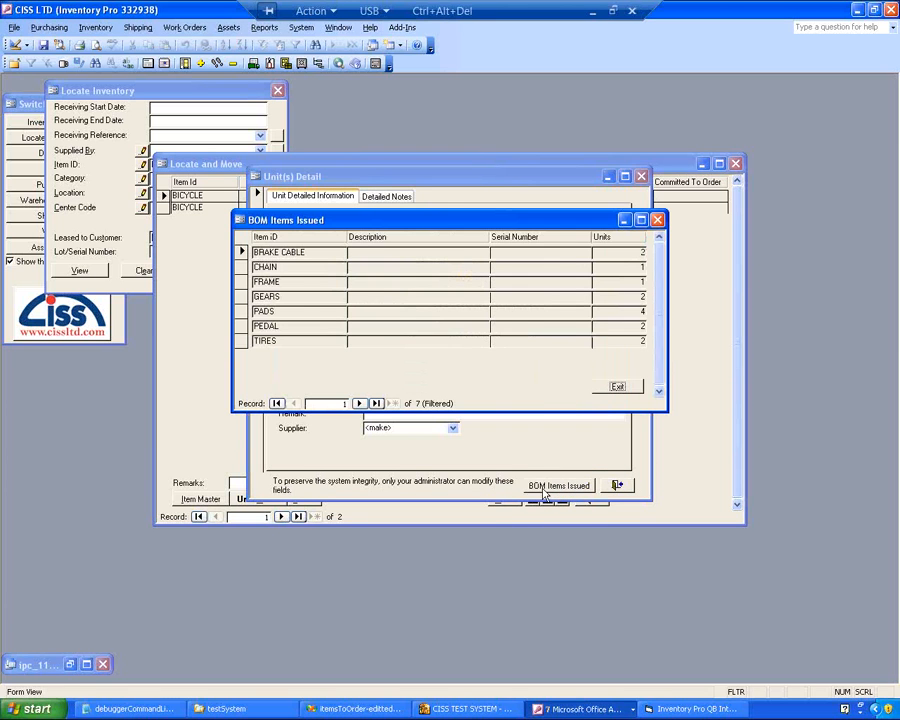
pyautogui.moveTo(458, 340)
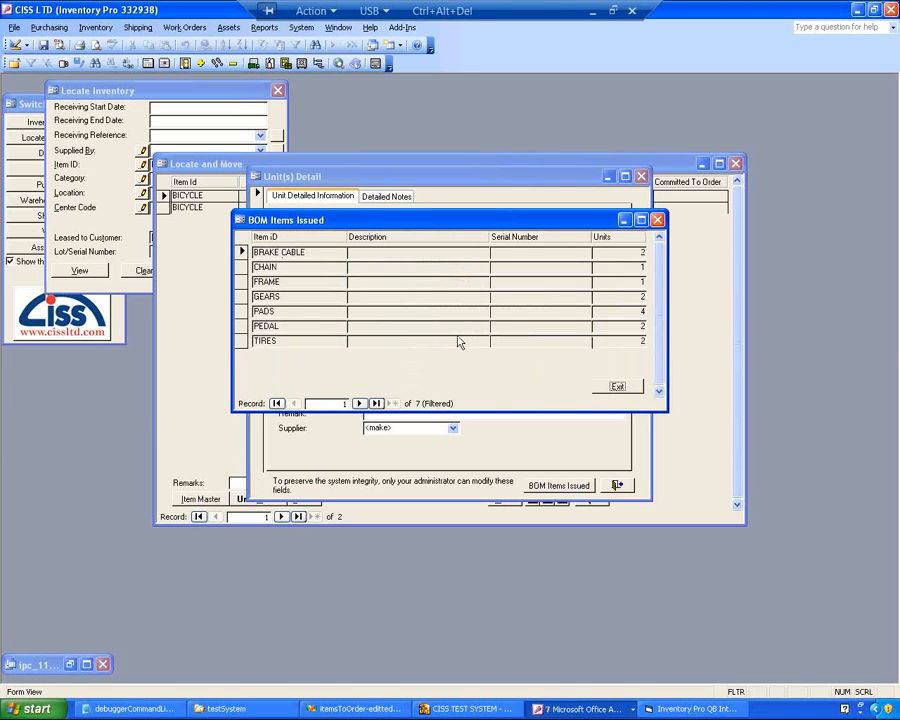
pyautogui.moveTo(480, 362)
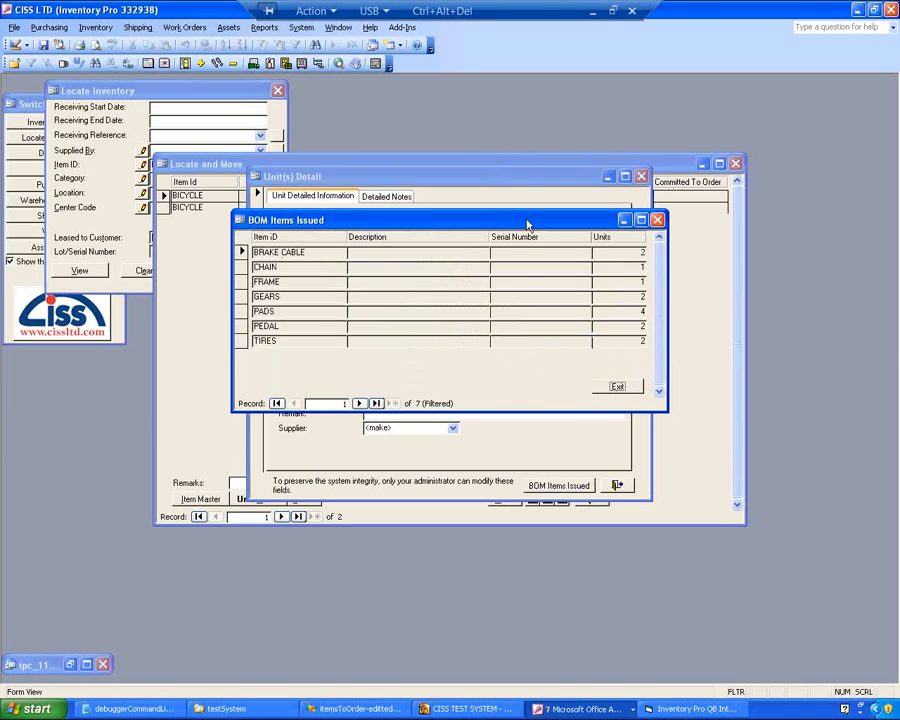
pyautogui.click(656, 218)
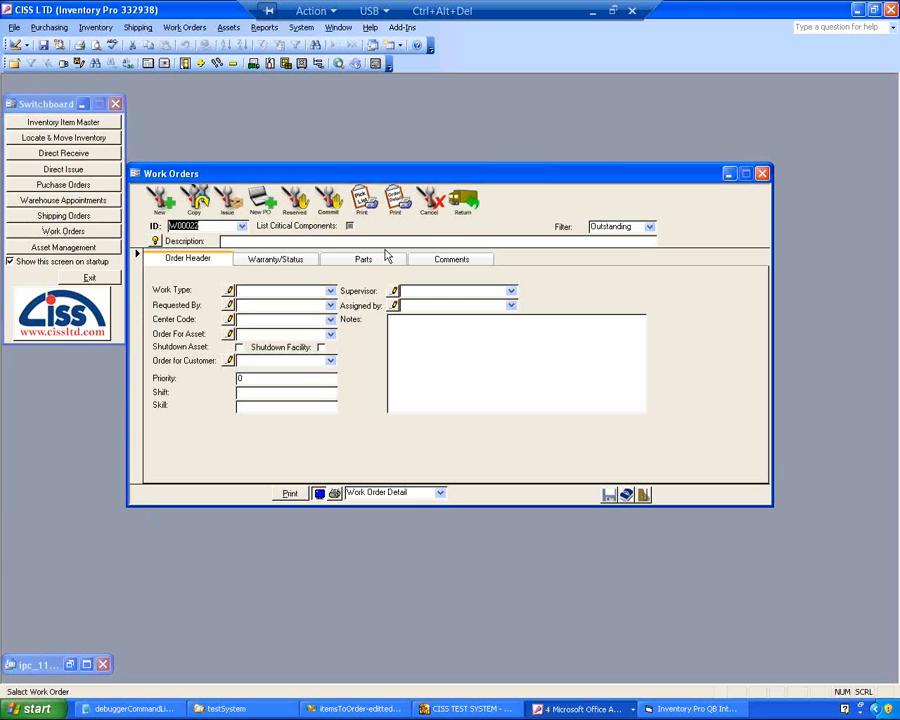
# - Print the Indented BOM (all) report for work order W00022's 100 bicycles
pyautogui.click(364, 258)
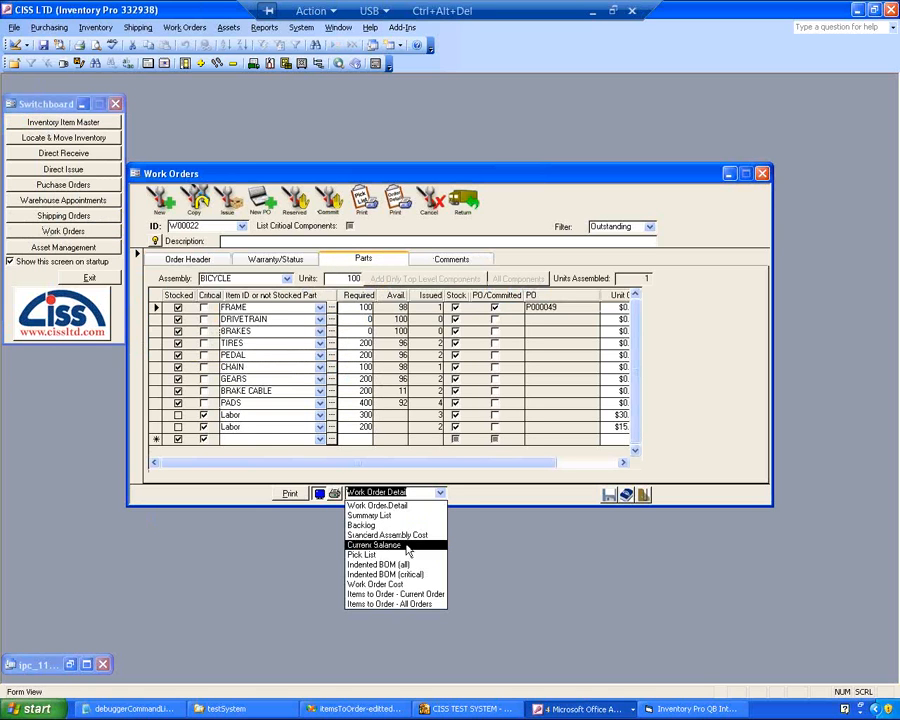
pyautogui.click(384, 572)
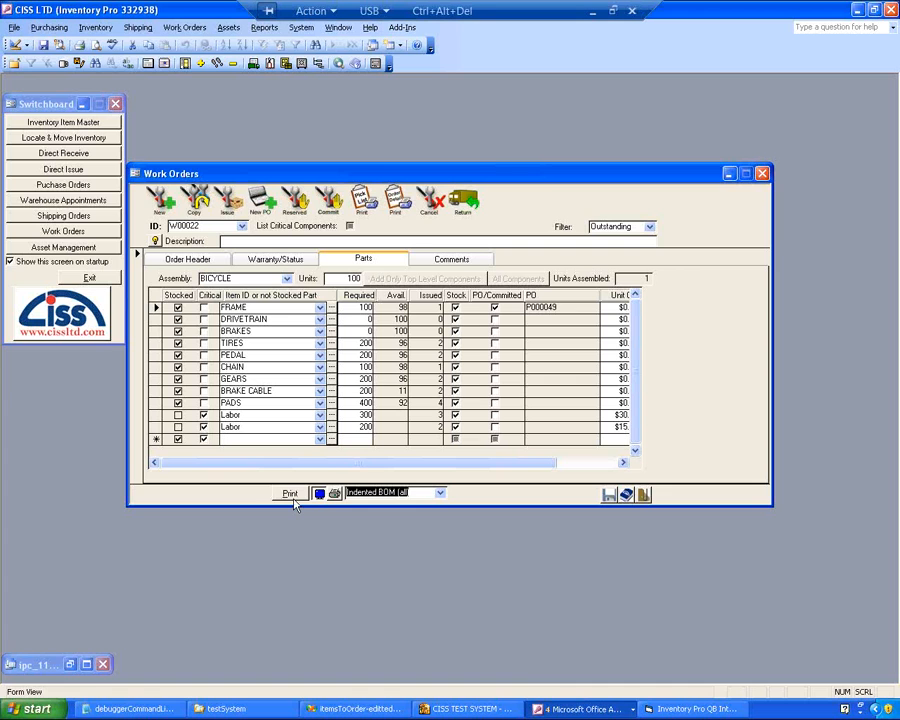
pyautogui.click(290, 492)
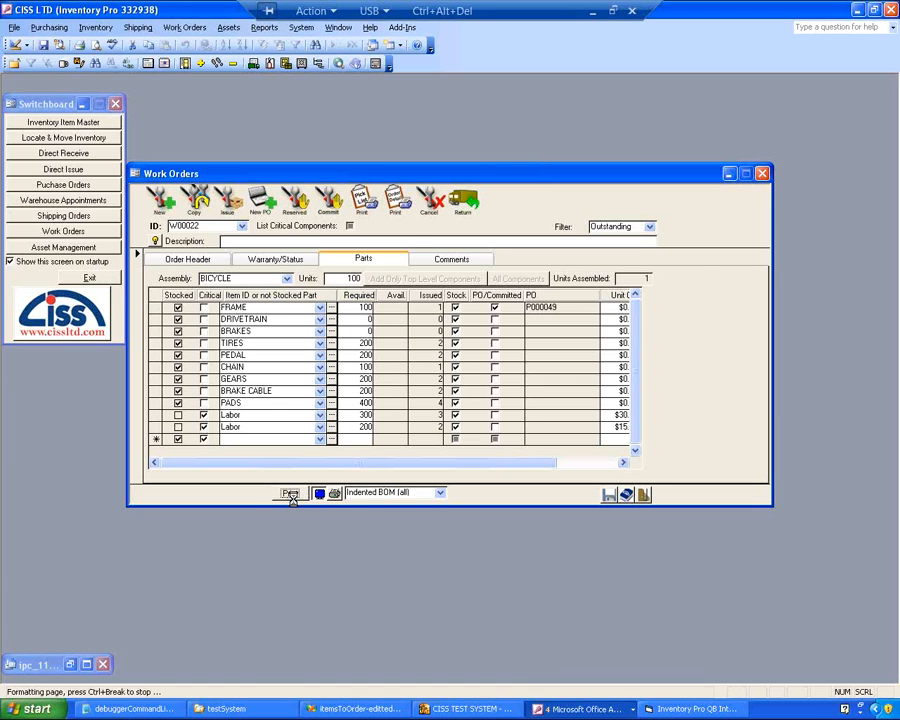
pyautogui.click(290, 492)
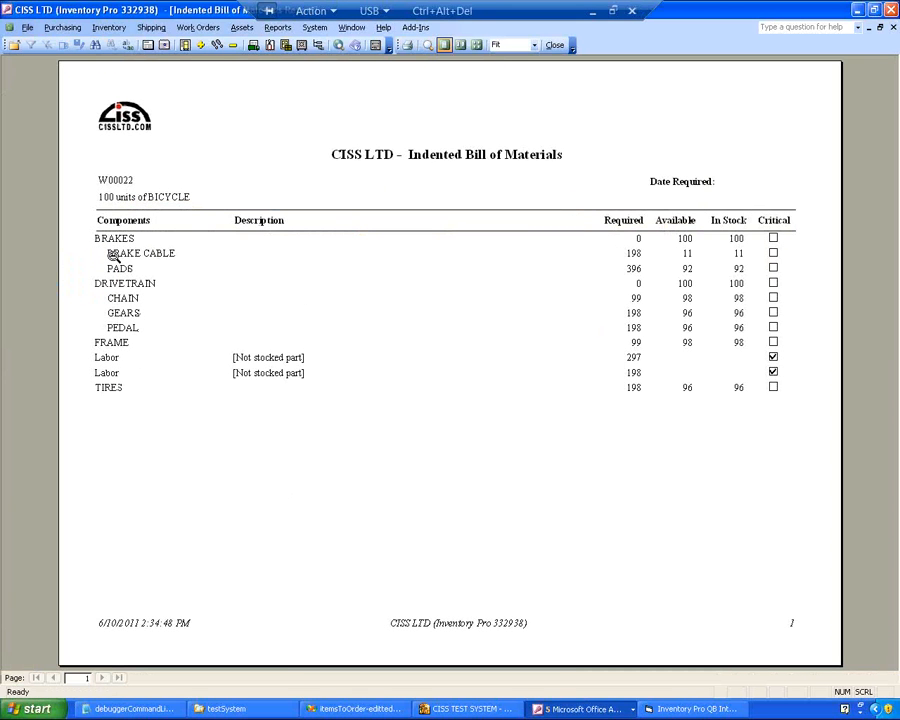
pyautogui.moveTo(224, 394)
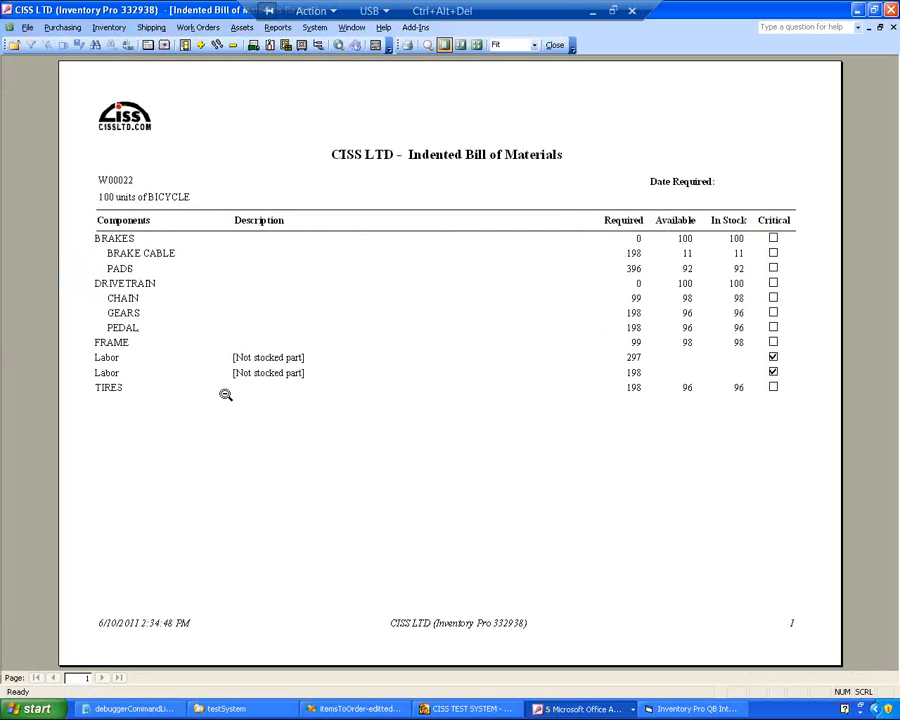
pyautogui.moveTo(132, 328)
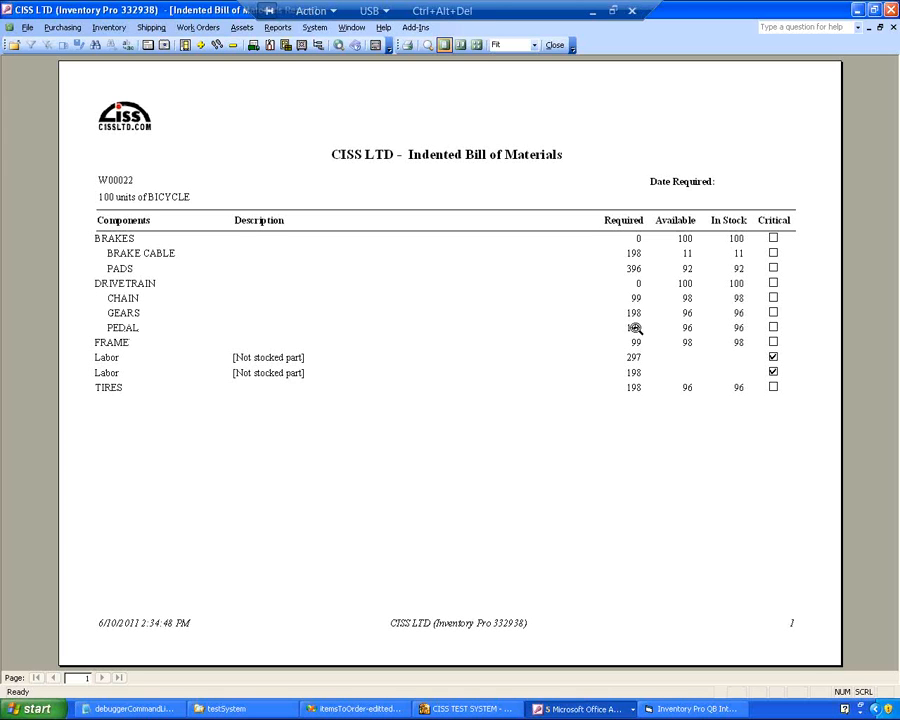
pyautogui.moveTo(616, 356)
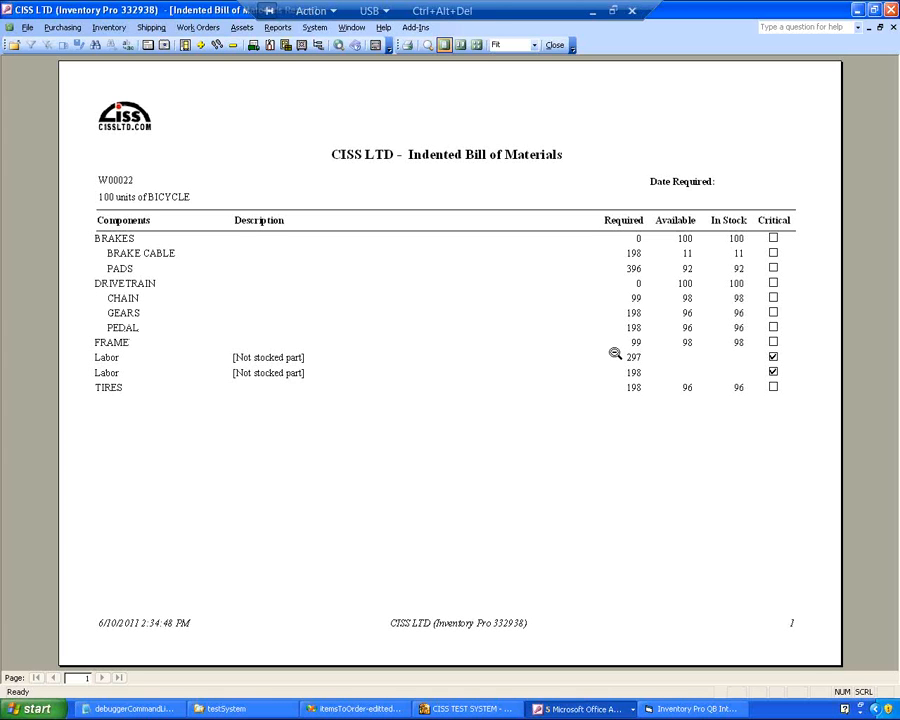
pyautogui.moveTo(732, 156)
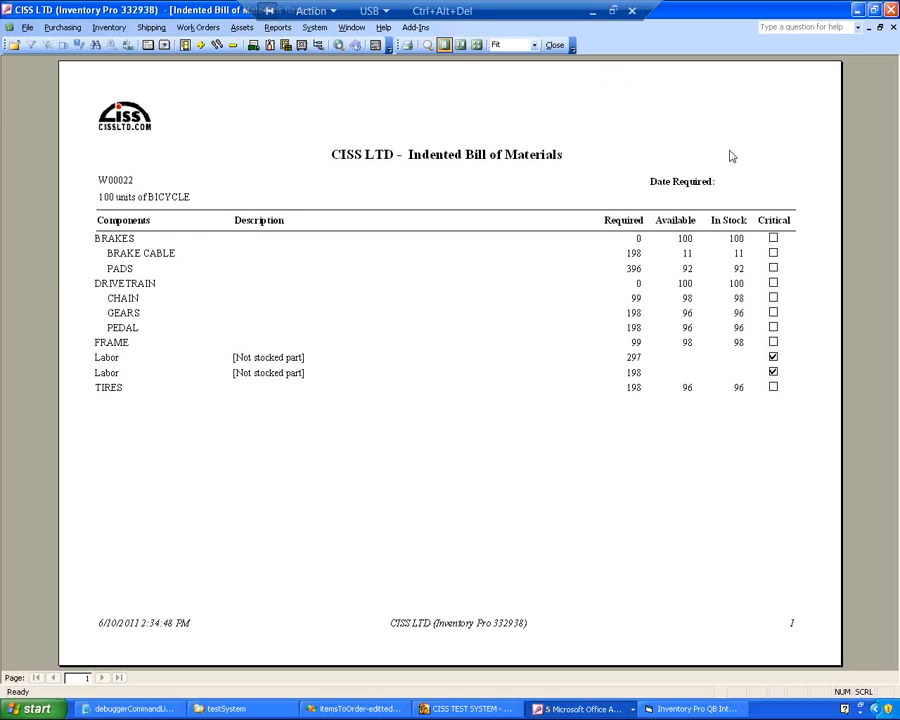
pyautogui.click(554, 44)
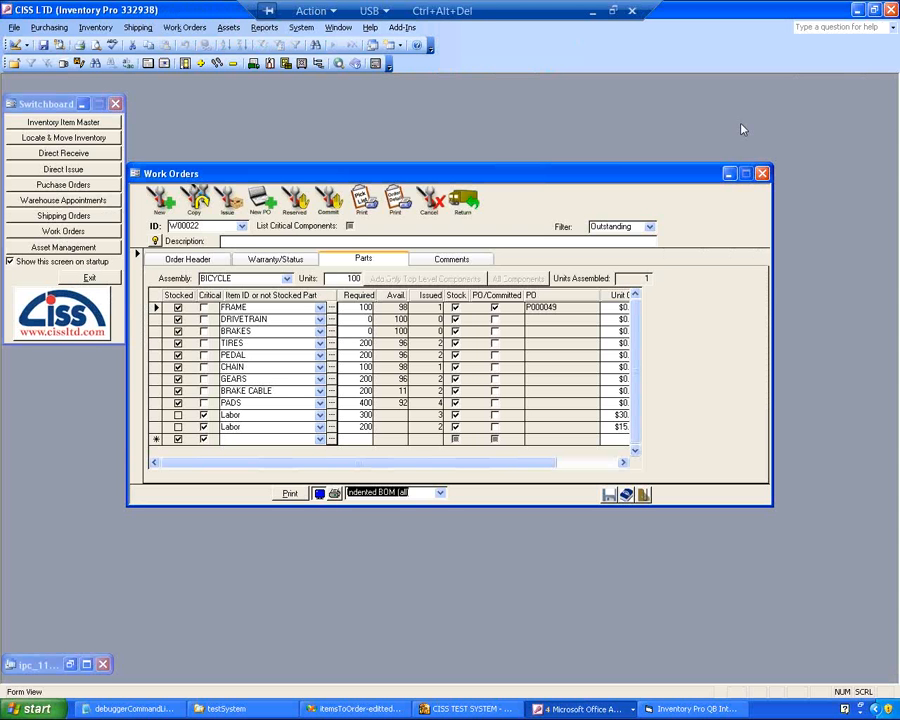